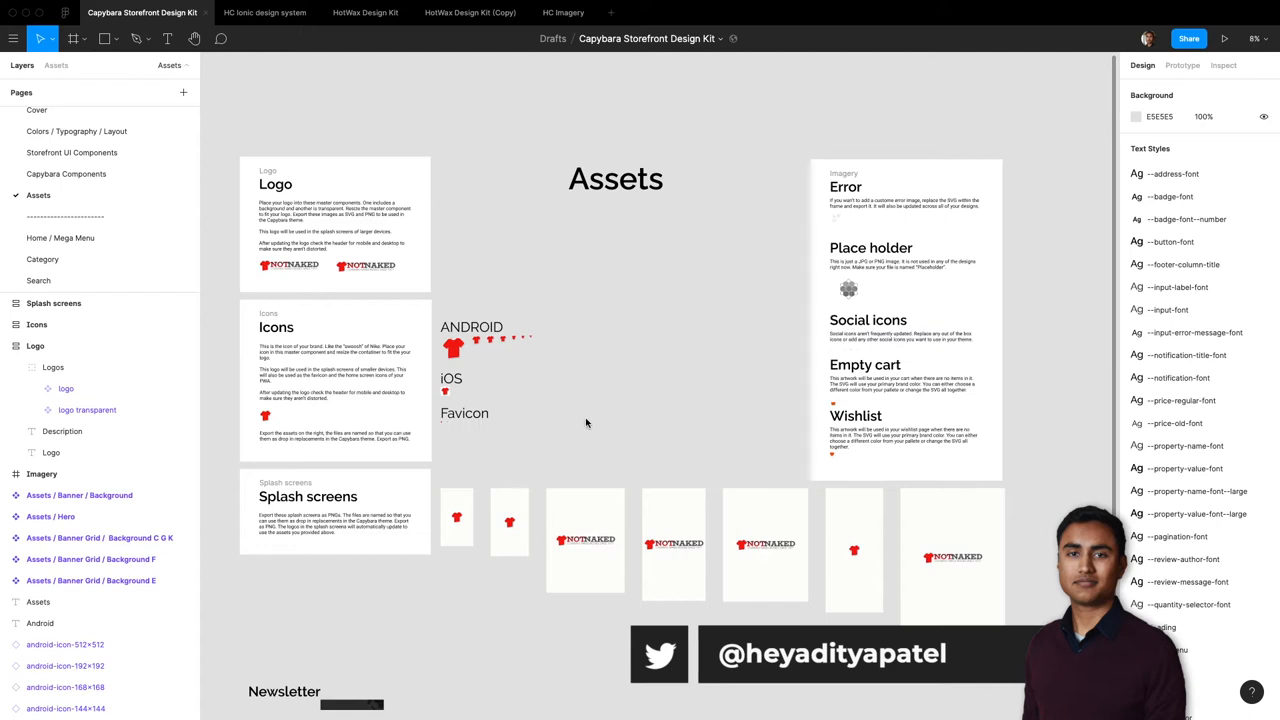
- Place the pasted EXPRESS image beside the transparent logo on the Assets page
scroll(down, 3)
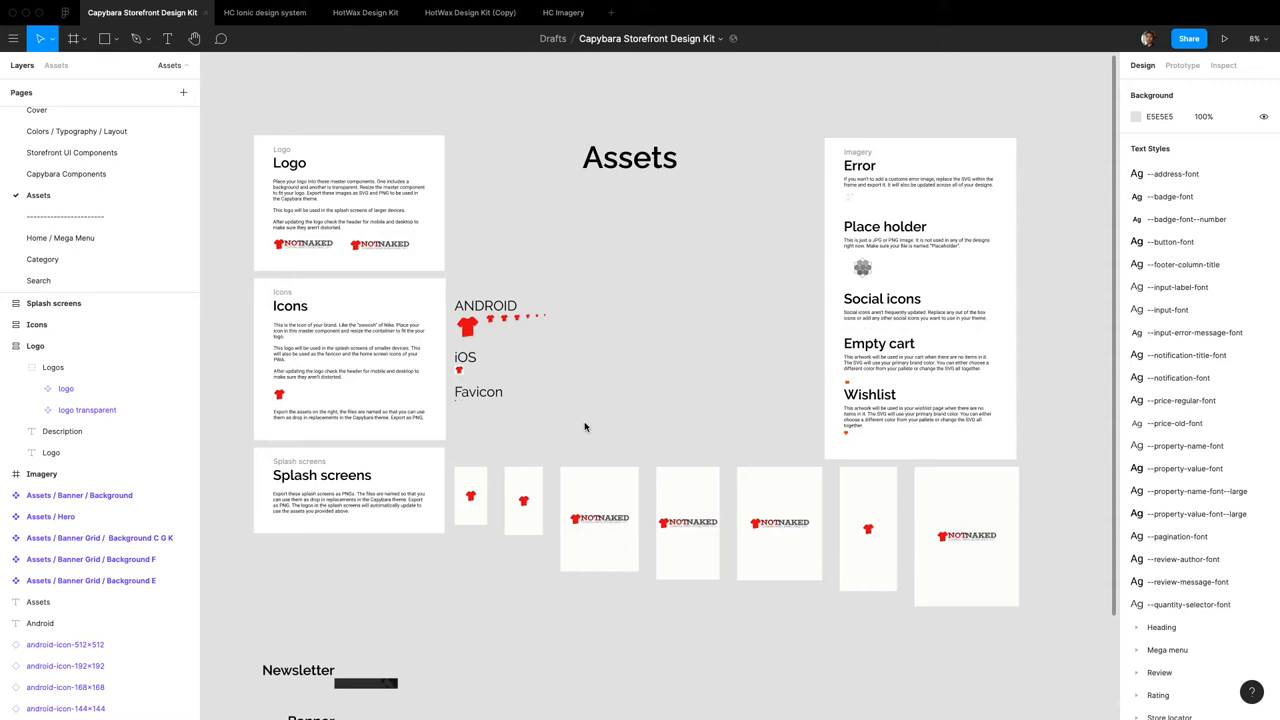
mouse_move(588, 416)
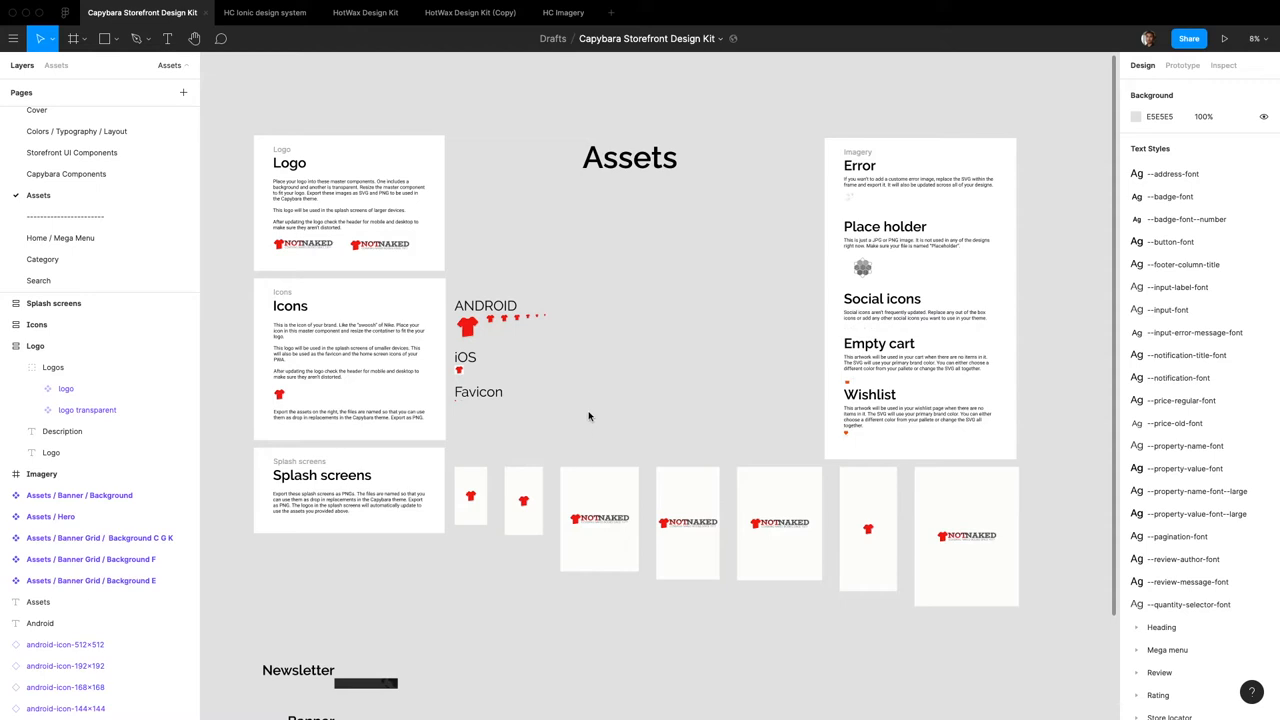
mouse_move(616, 350)
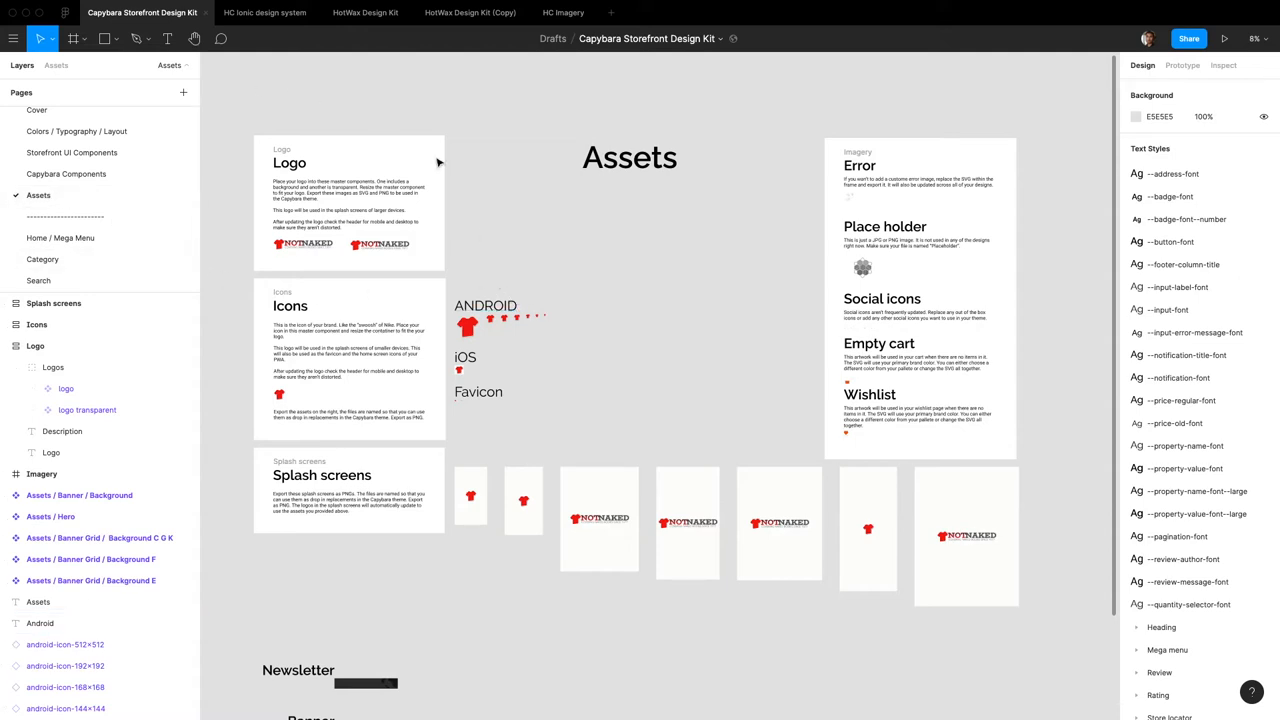
mouse_move(256, 130)
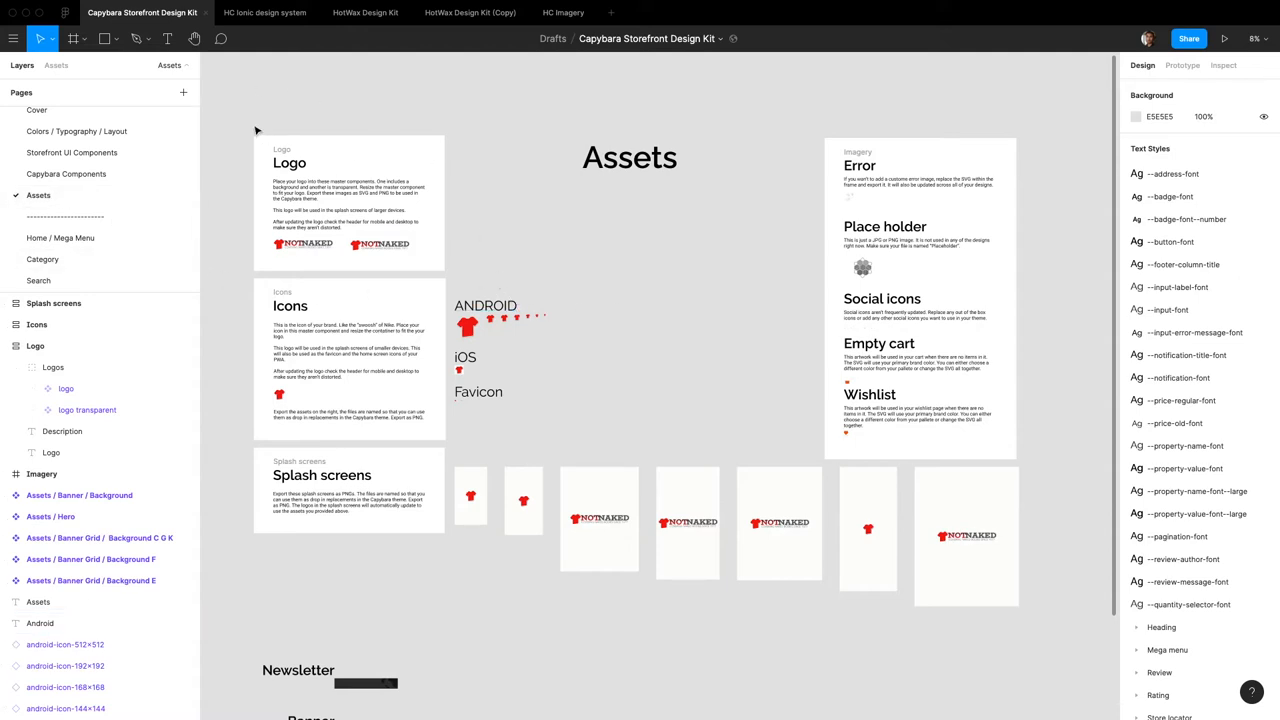
mouse_move(248, 112)
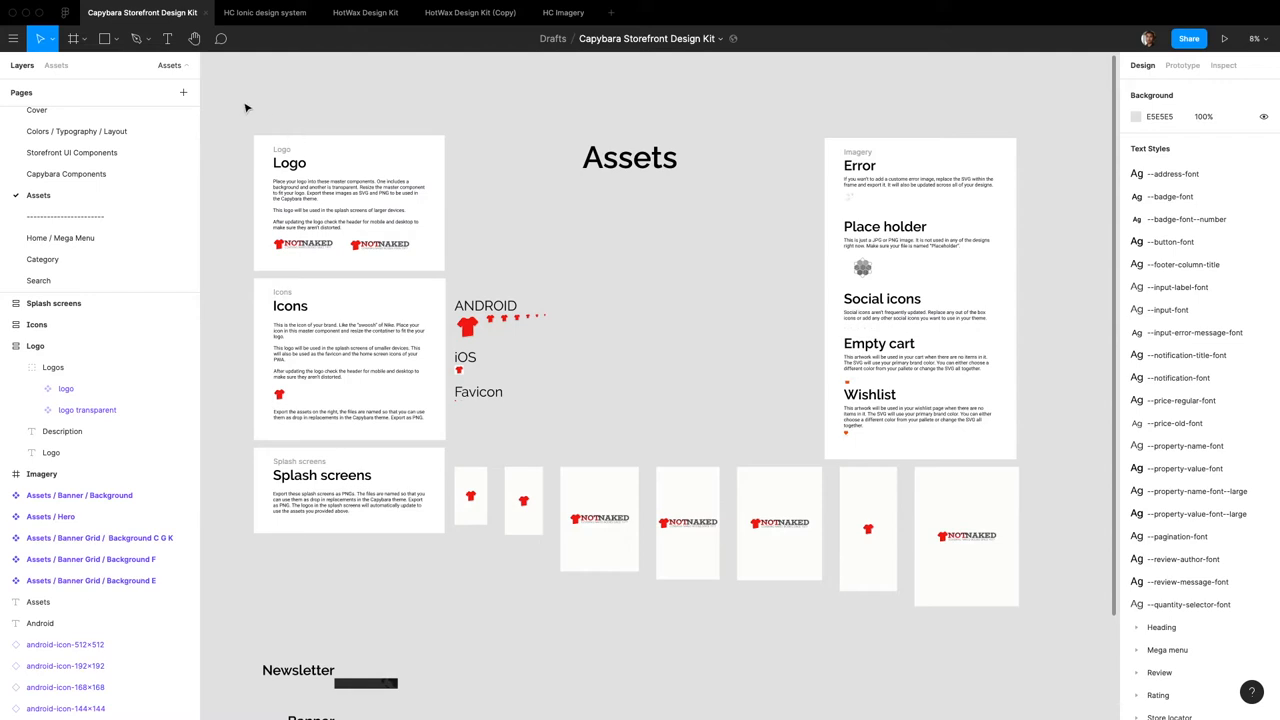
mouse_move(816, 176)
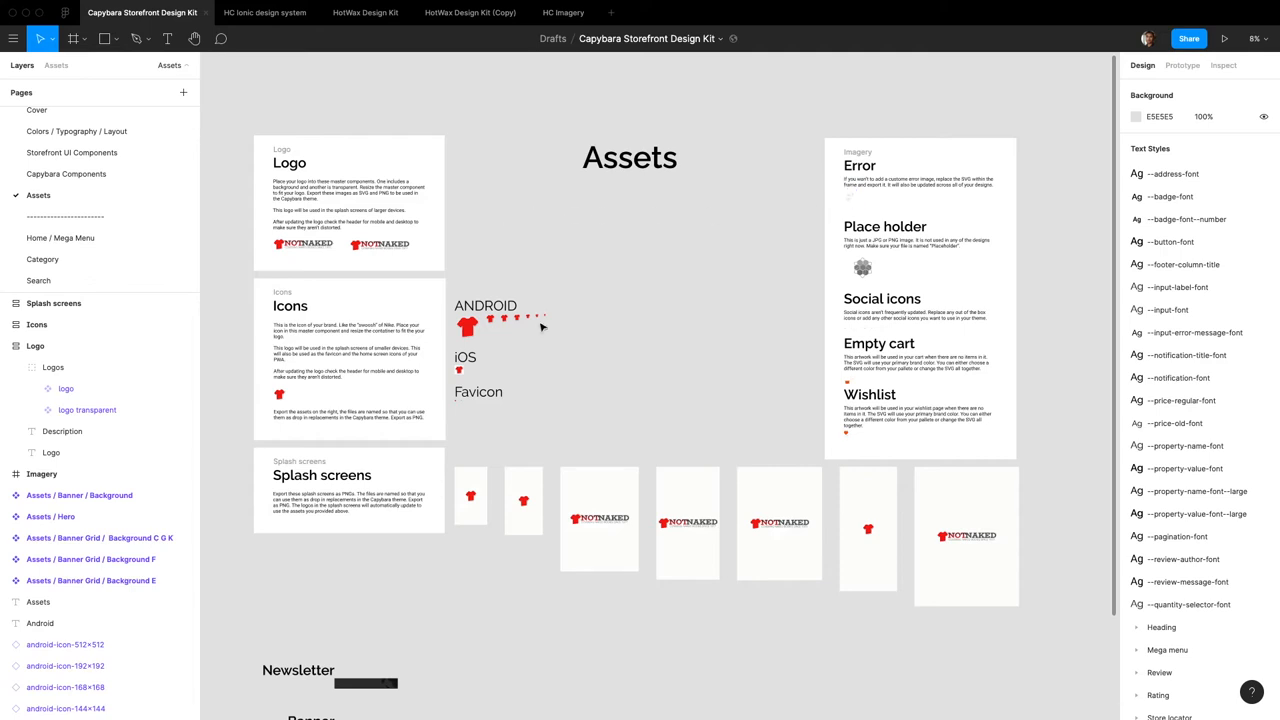
click(460, 370)
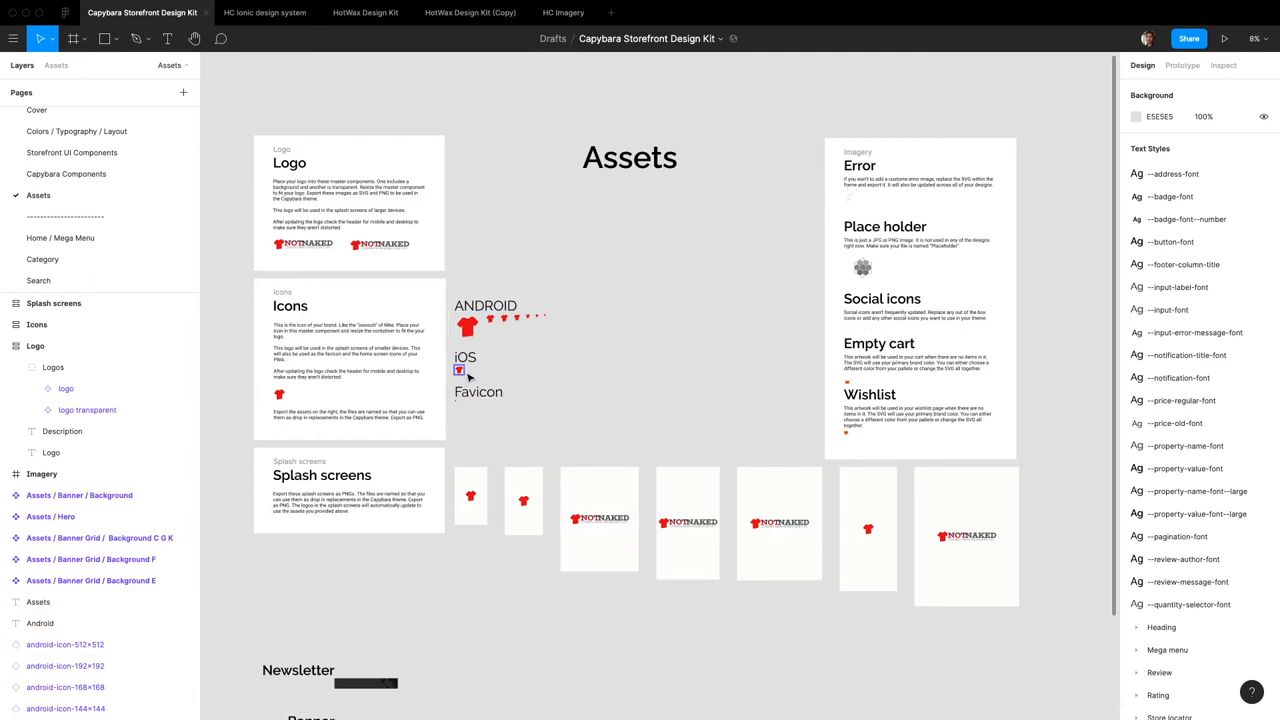
click(340, 244)
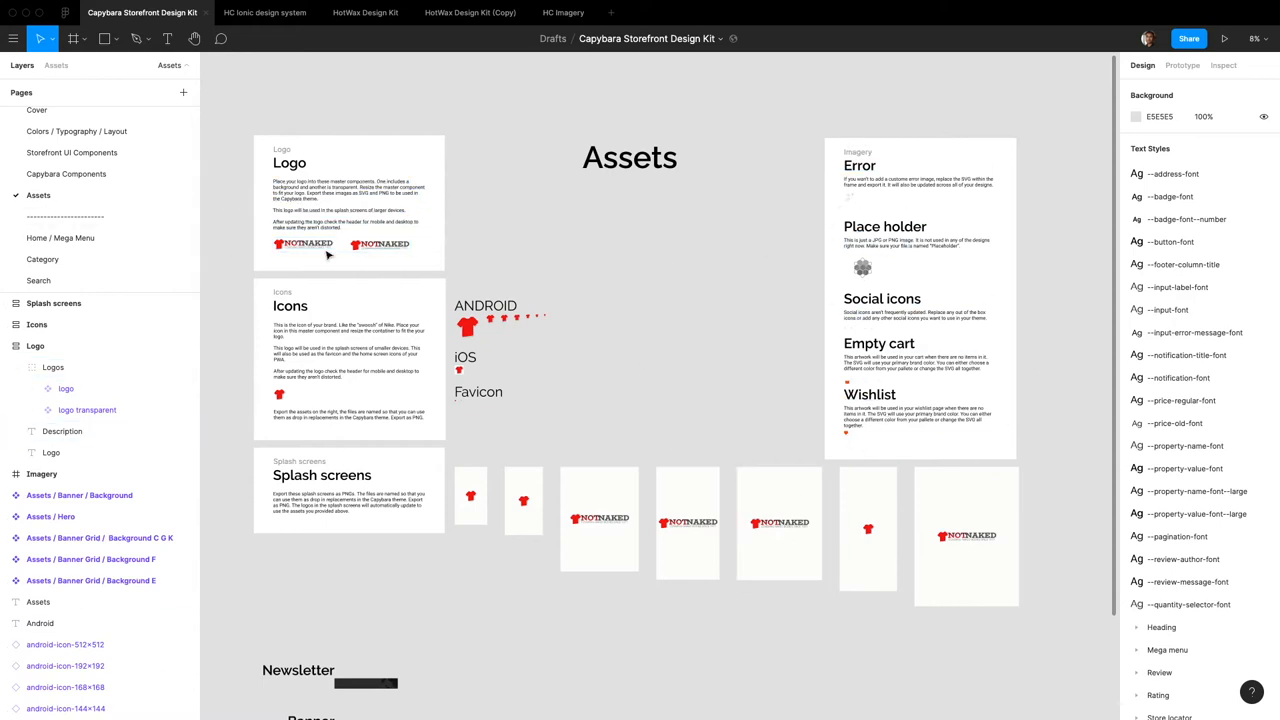
click(340, 244)
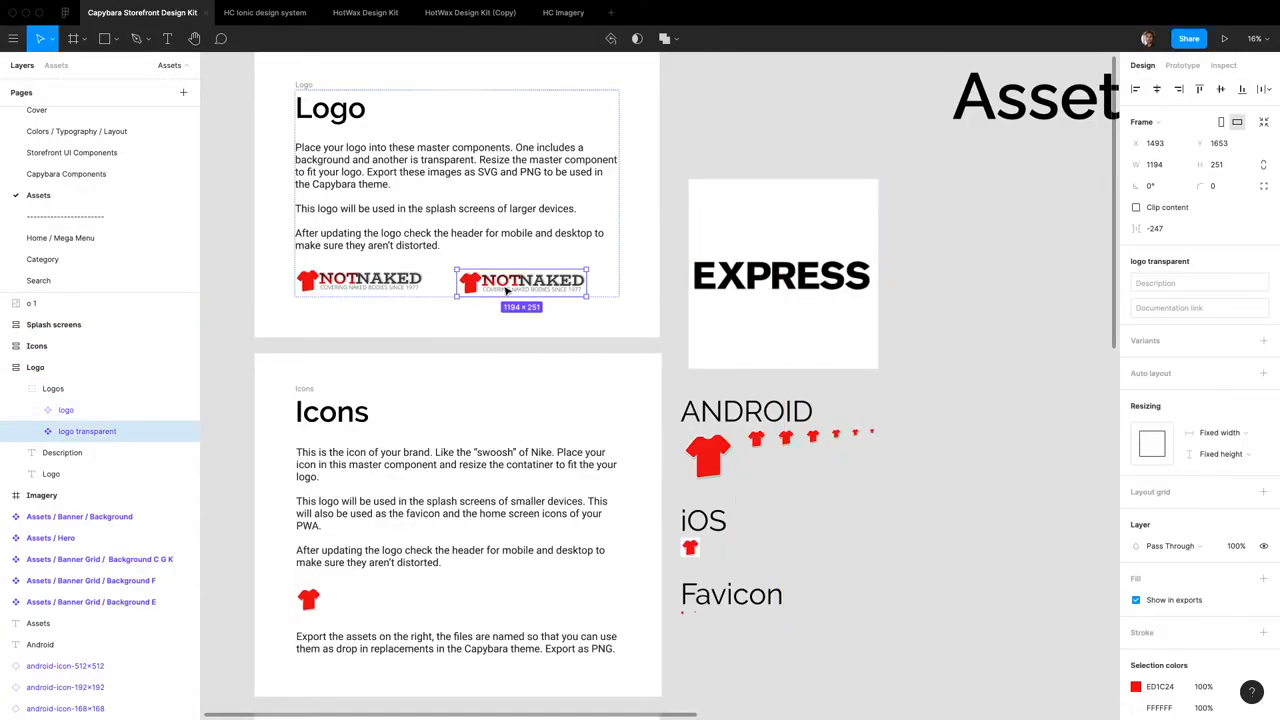
click(784, 274)
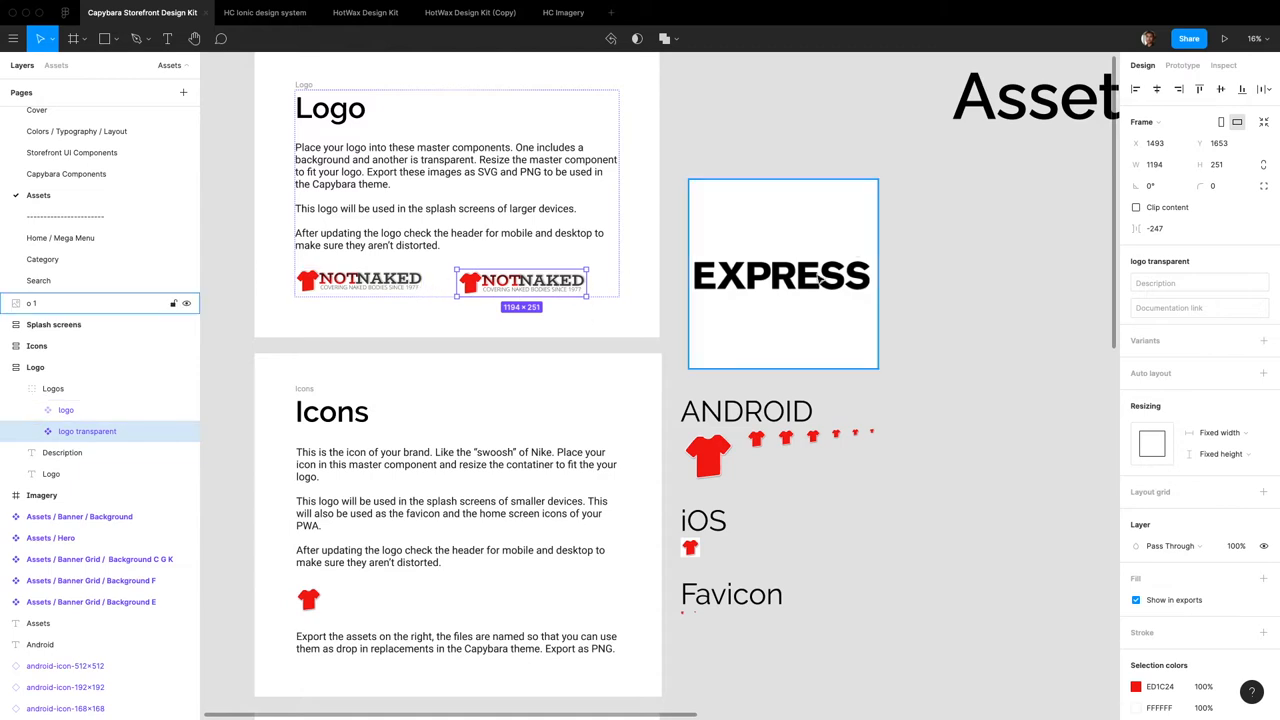
mouse_move(778, 256)
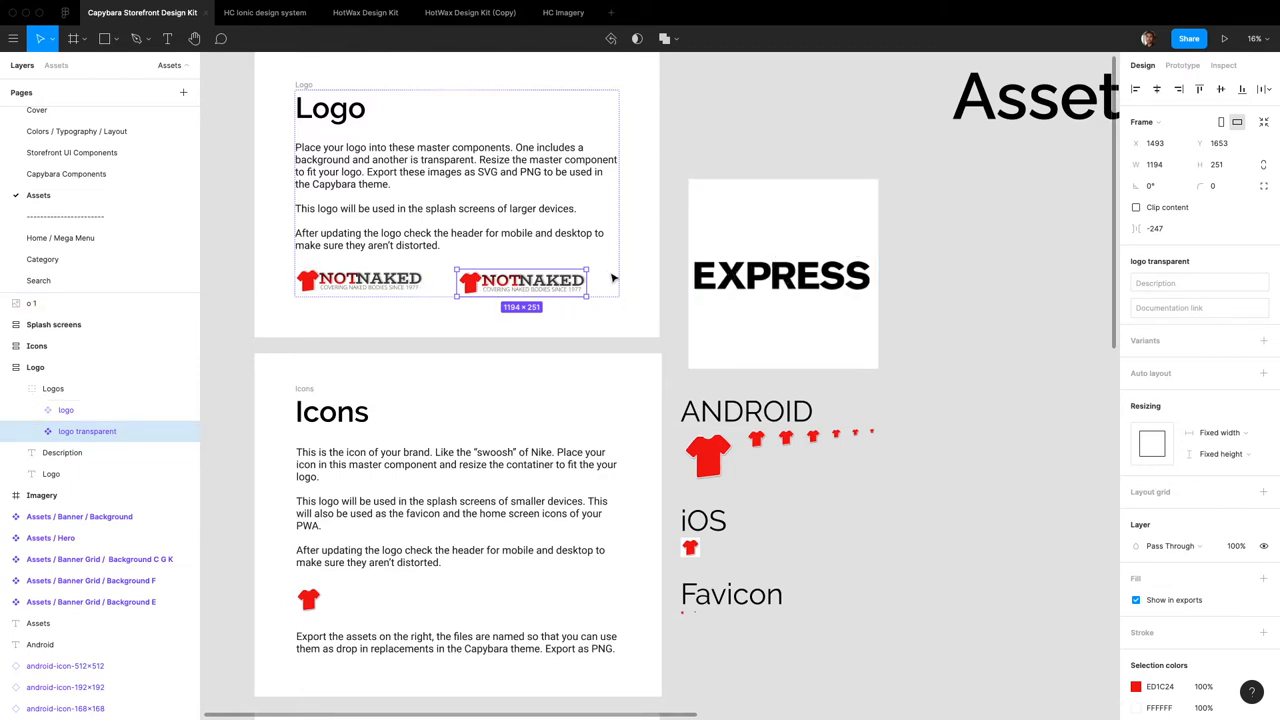
- Crop the EXPRESS image tightly around the wordmark and start setting its height
click(784, 274)
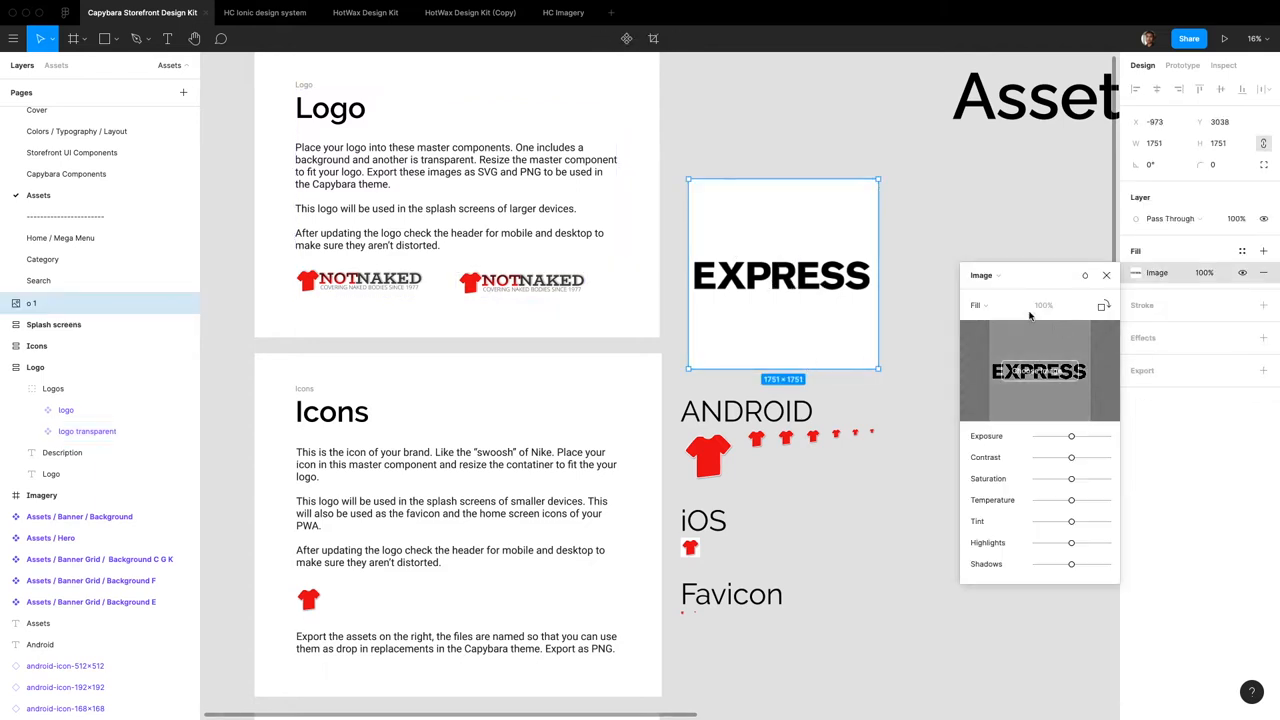
click(980, 304)
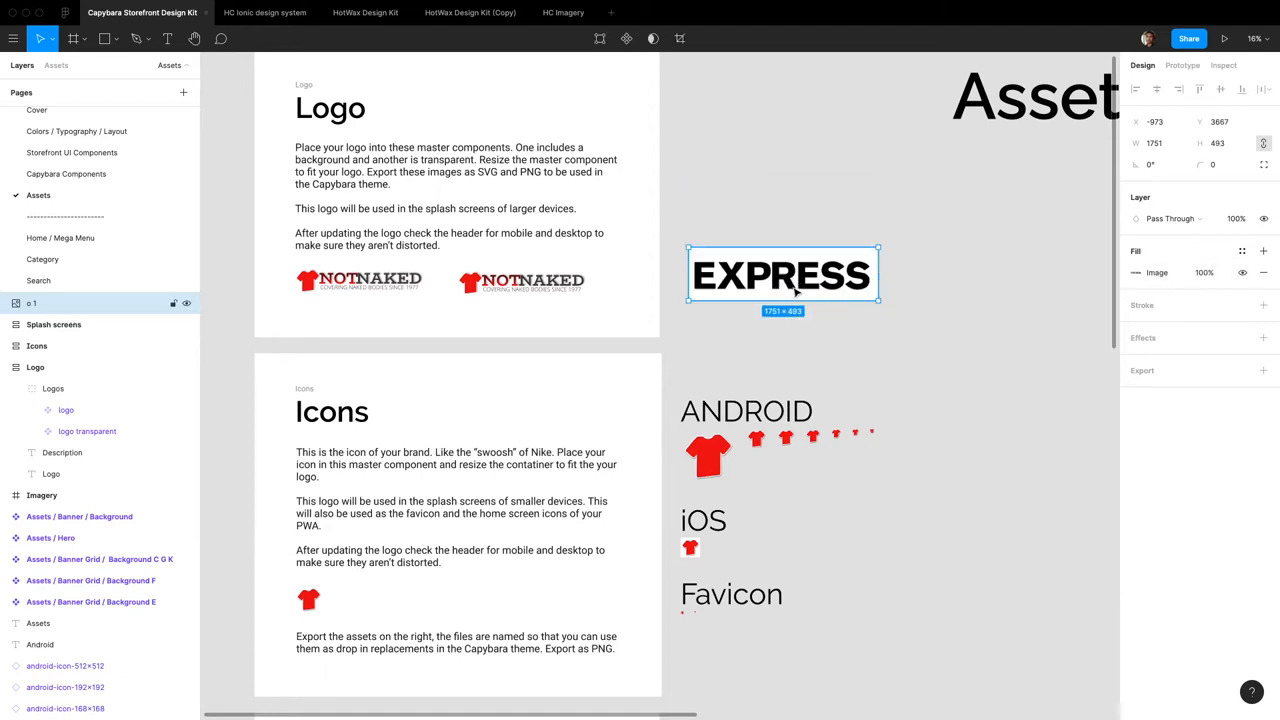
drag(878, 298, 850, 284)
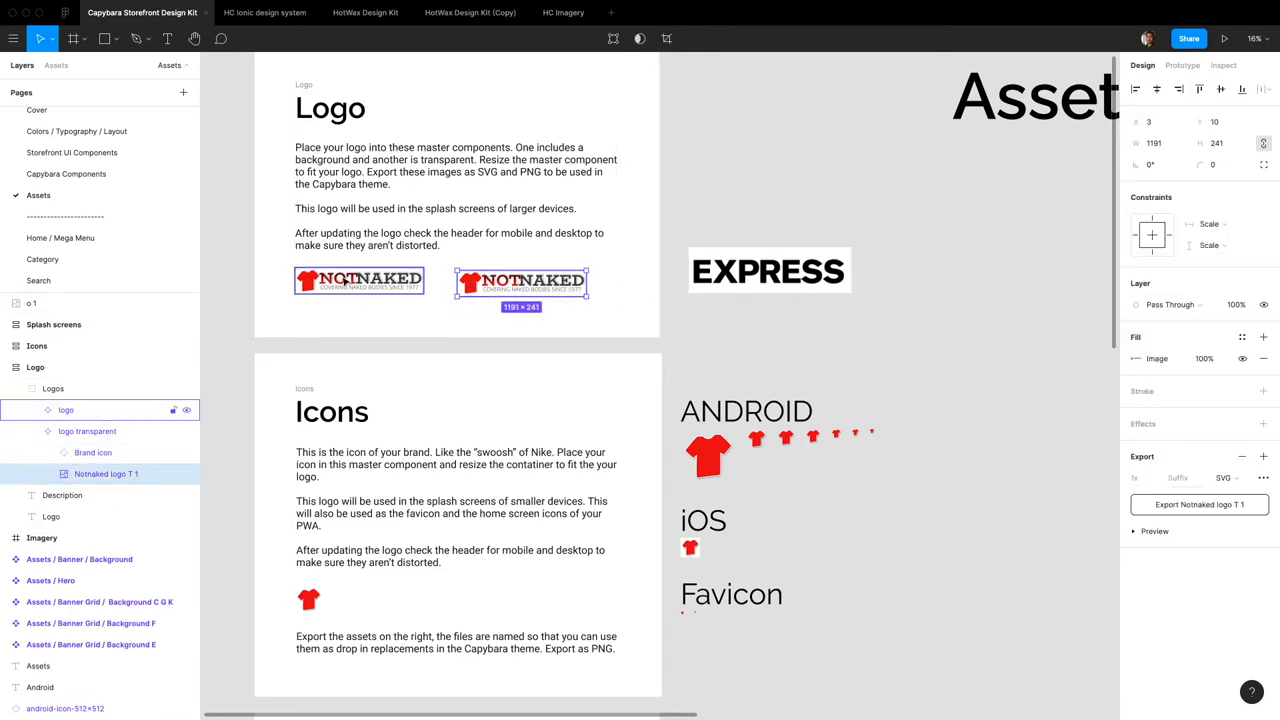
click(86, 432)
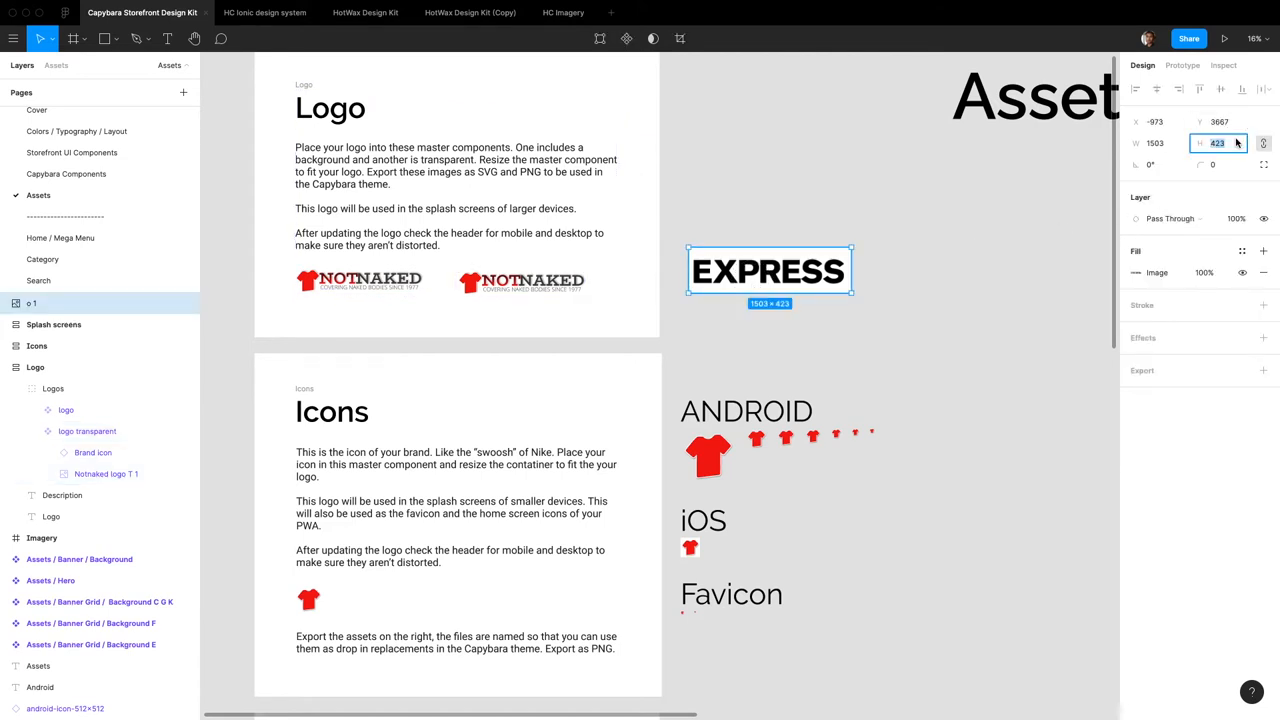
- Set the image height to 251 and move it into the 'logo transparent' component, hiding the NOTNAKED layers
text(251)
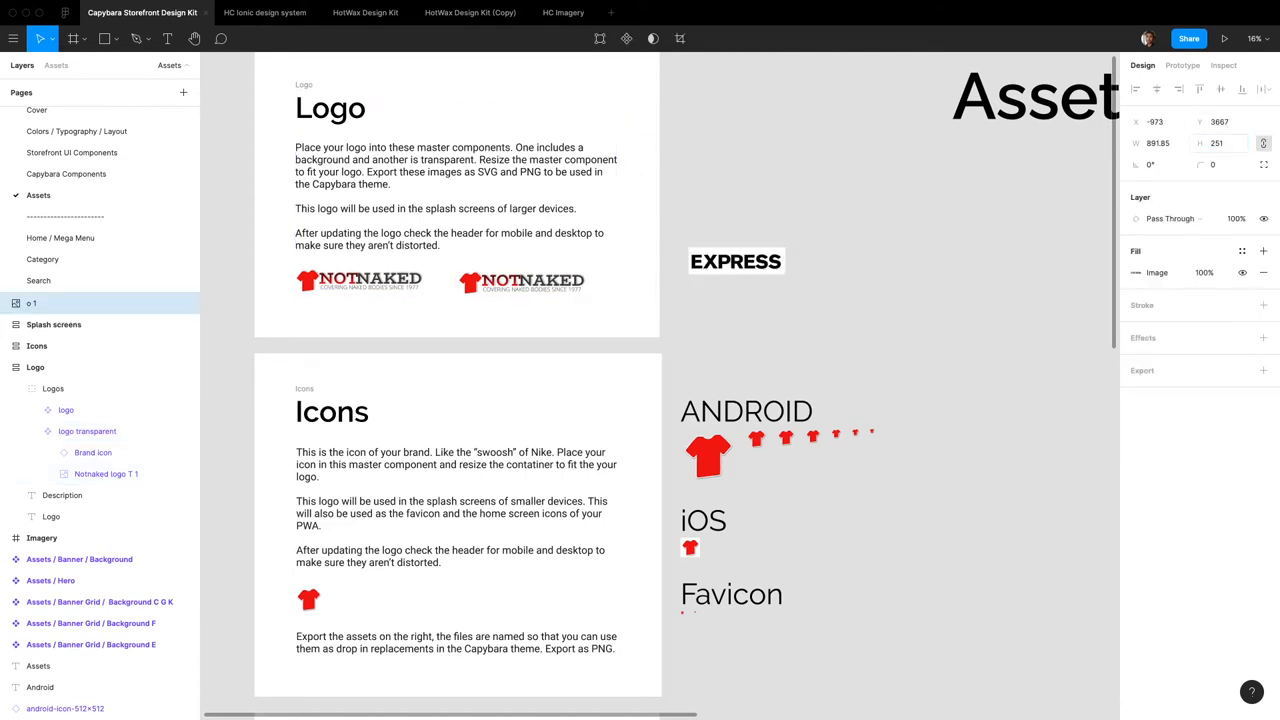
click(520, 280)
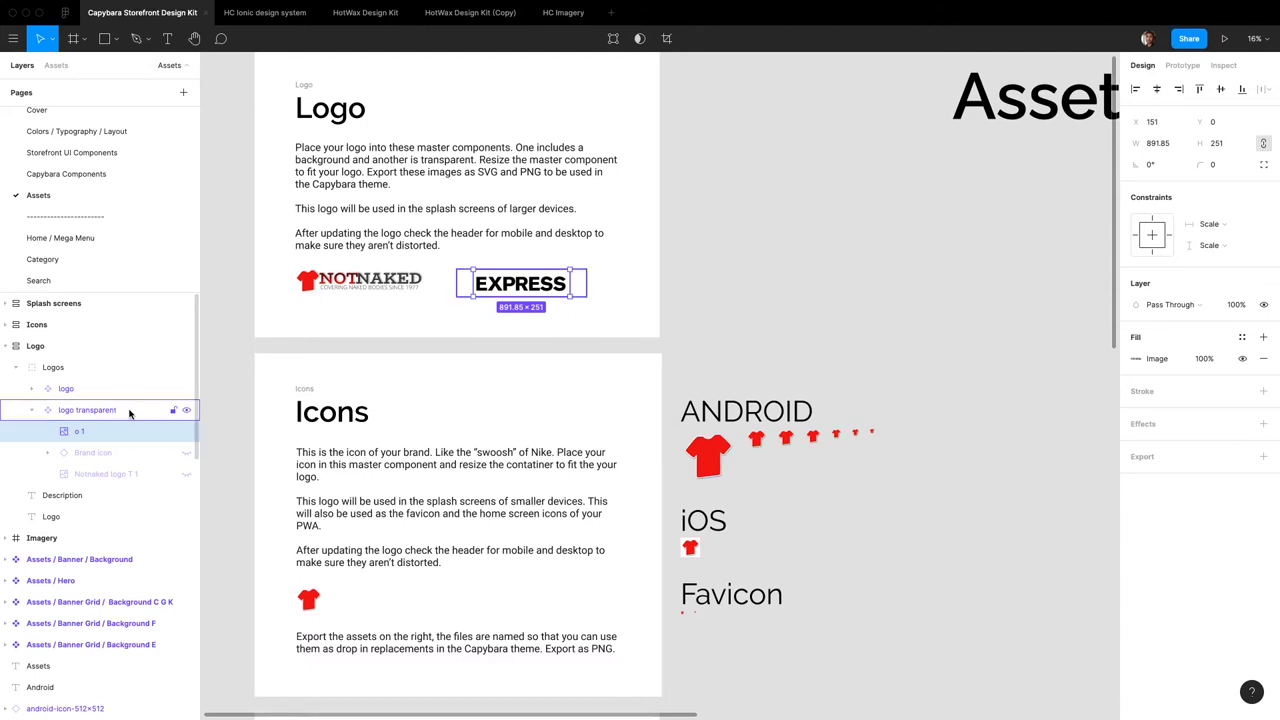
click(88, 410)
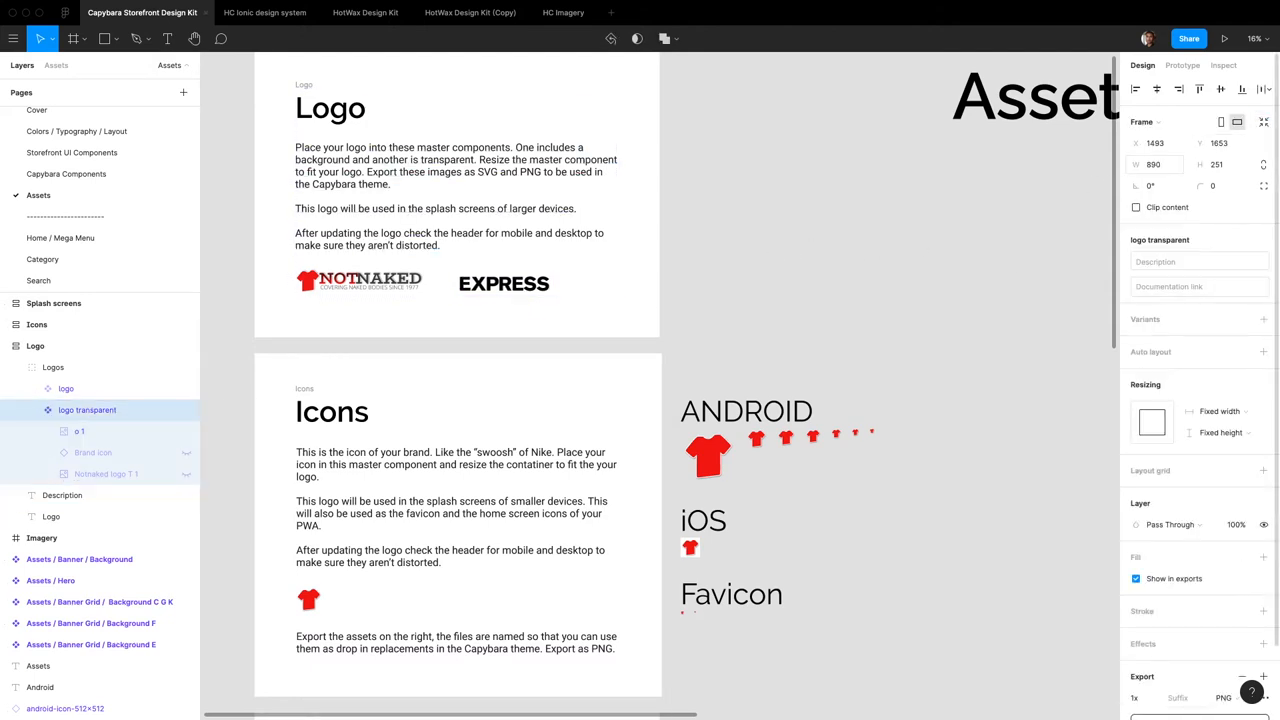
click(504, 284)
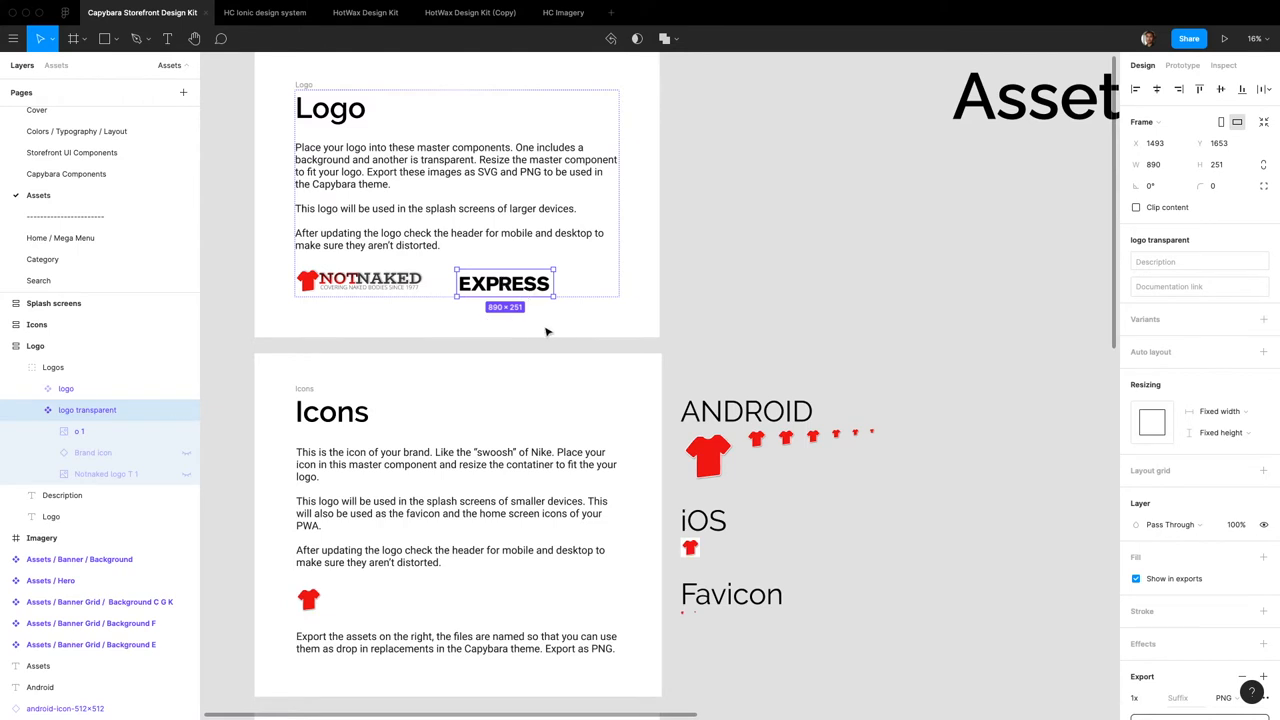
- Crop the brand icon's EXPRESS image so only 'EX' shows in the Android and iOS icons
click(80, 432)
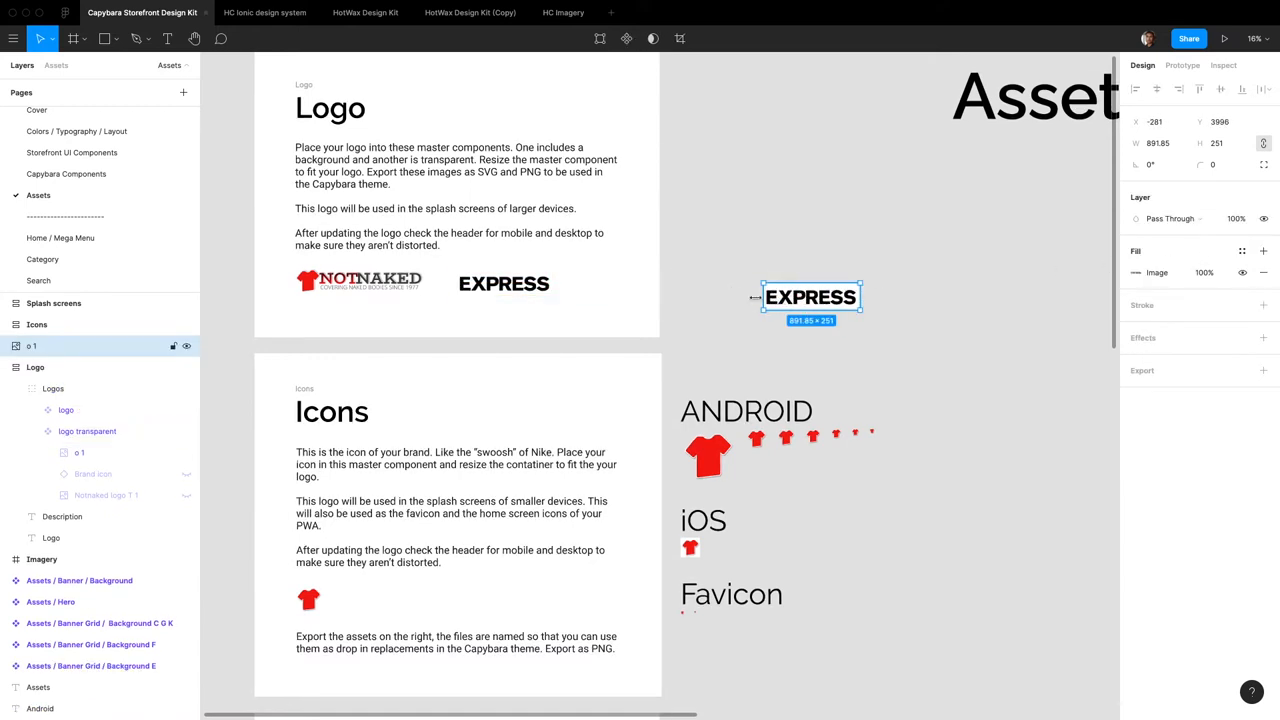
click(1136, 272)
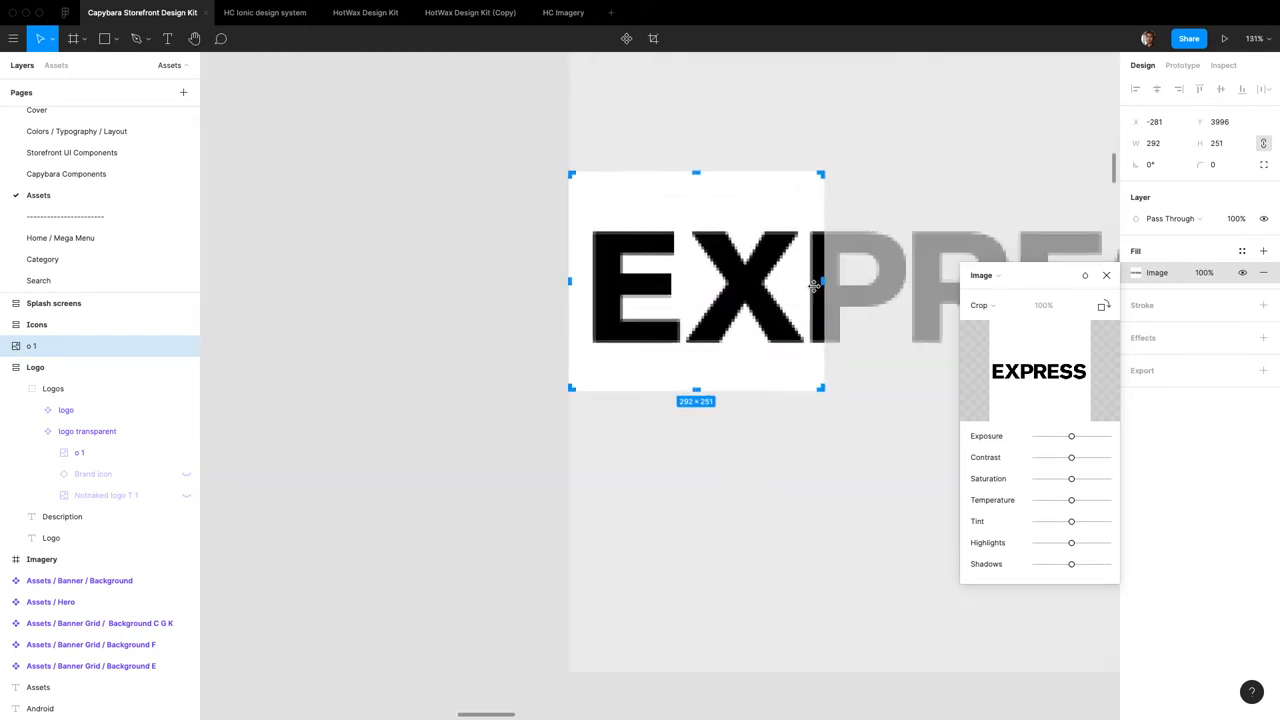
drag(820, 288, 808, 288)
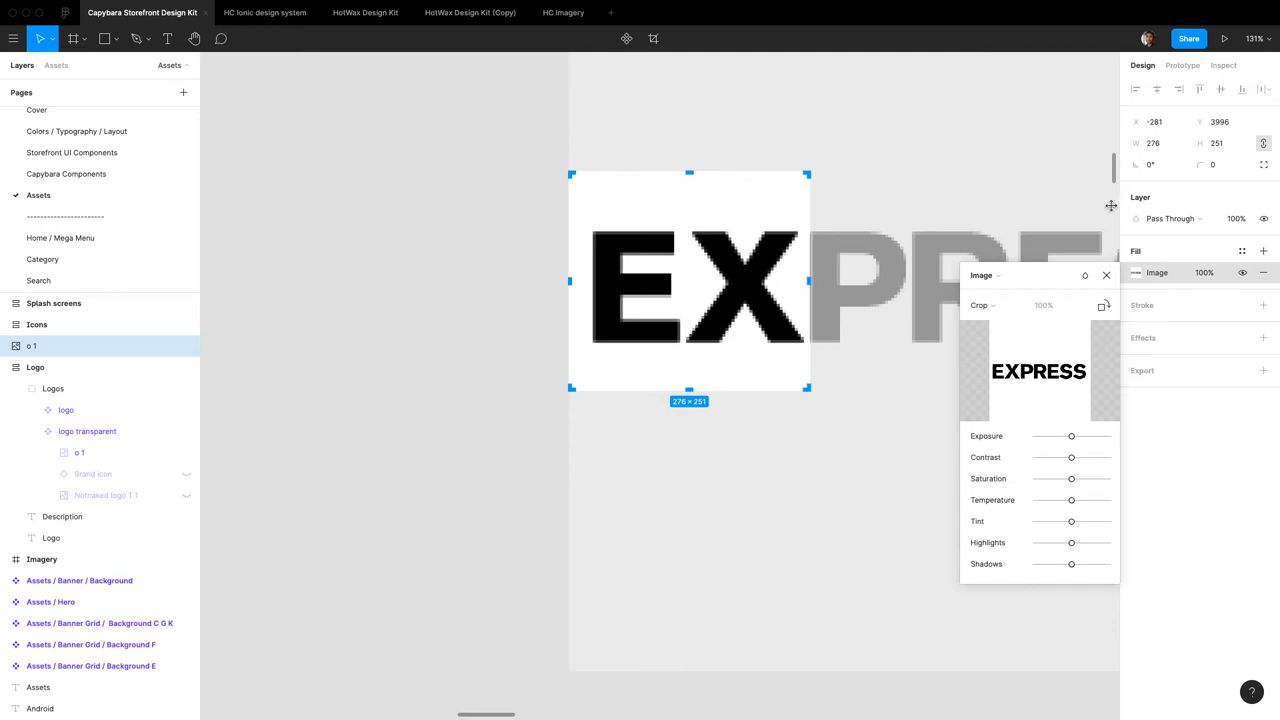
mouse_move(1090, 296)
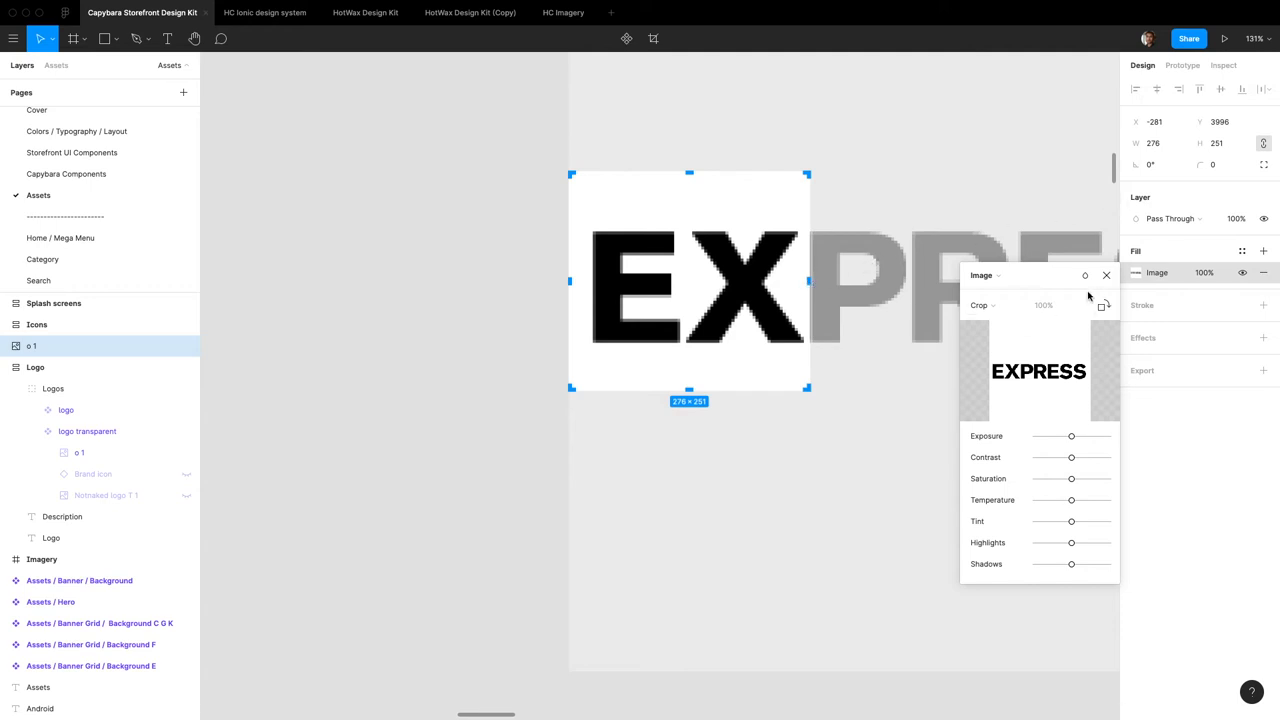
click(1106, 276)
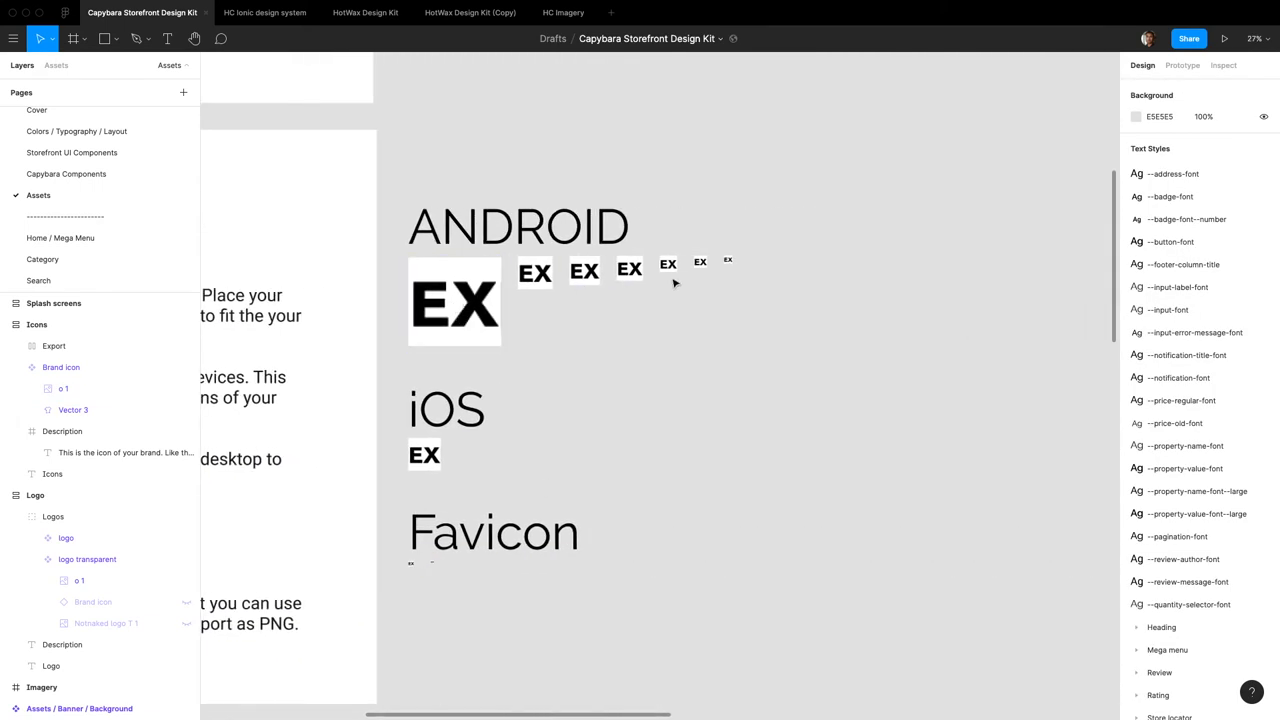
- Export the ten Brand icon frames as PNGs into the chosen folder
click(454, 300)
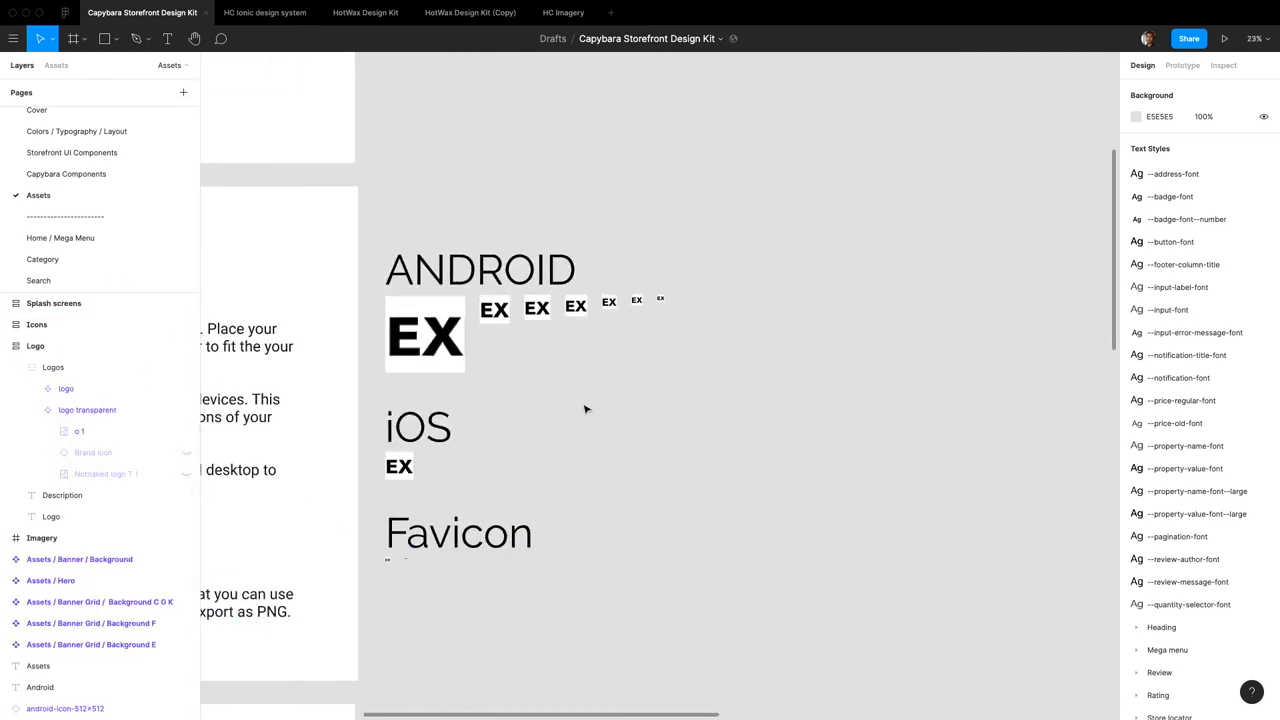
click(64, 560)
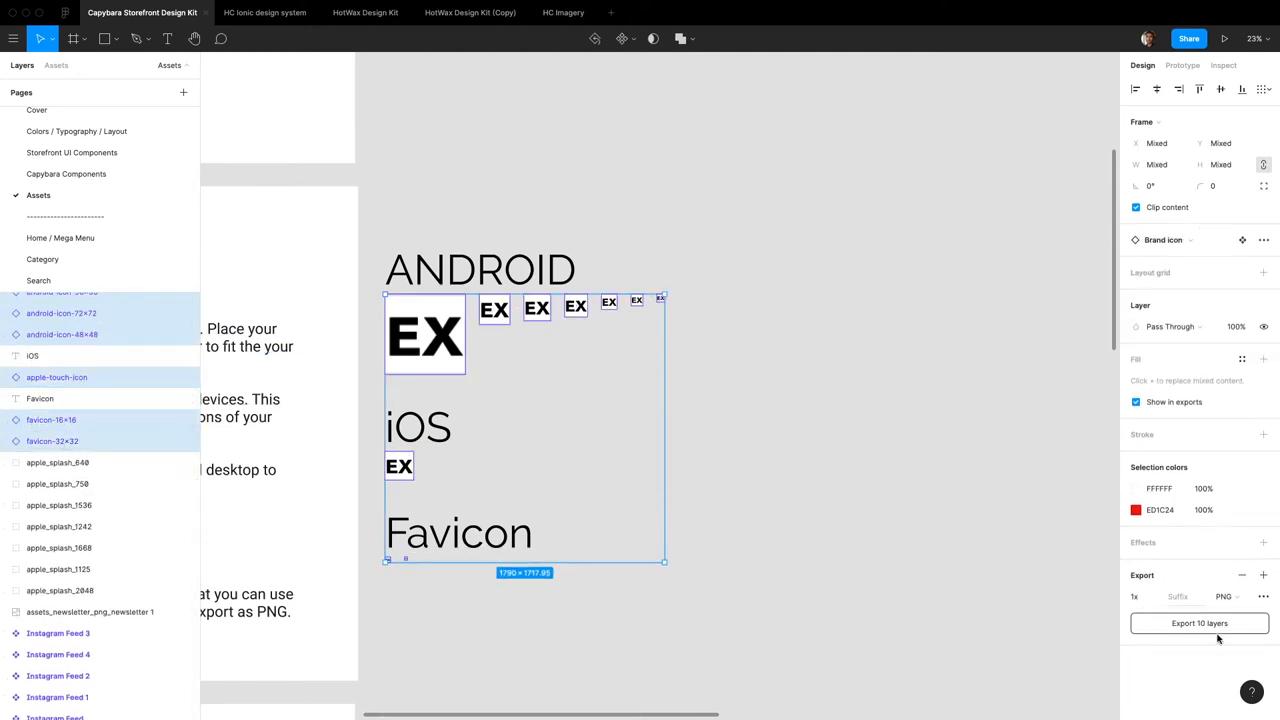
click(1200, 624)
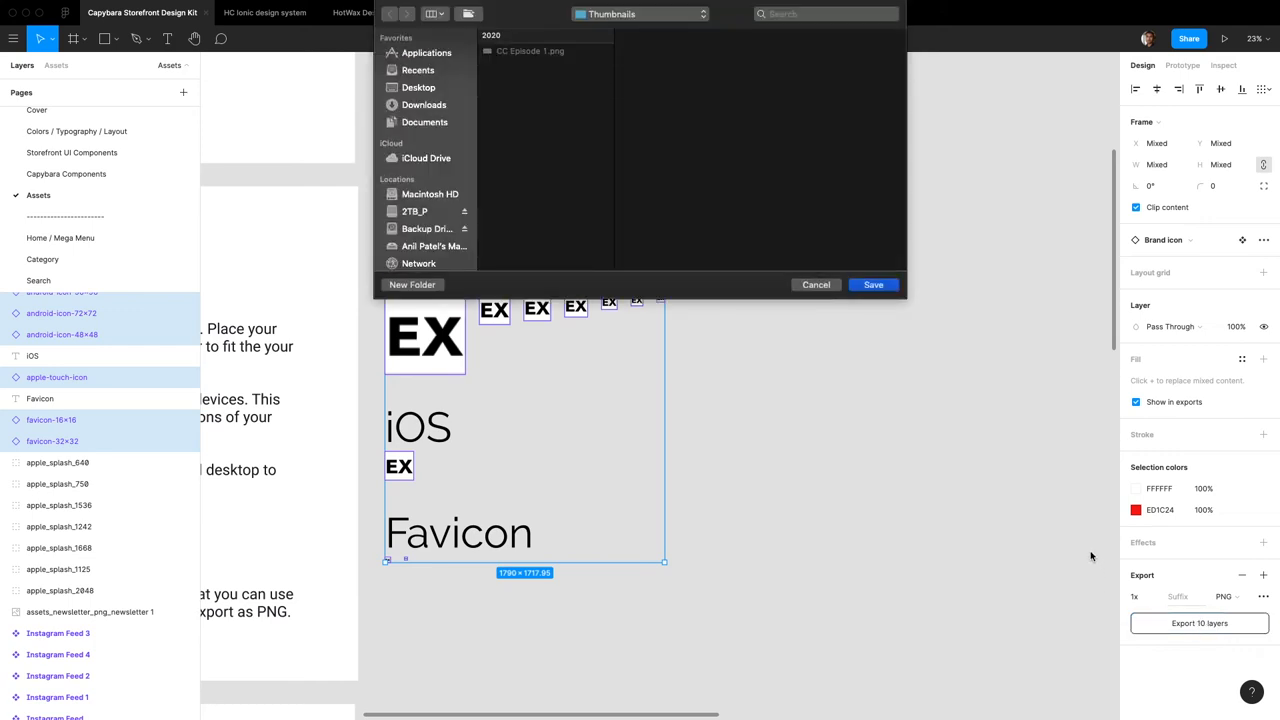
click(816, 284)
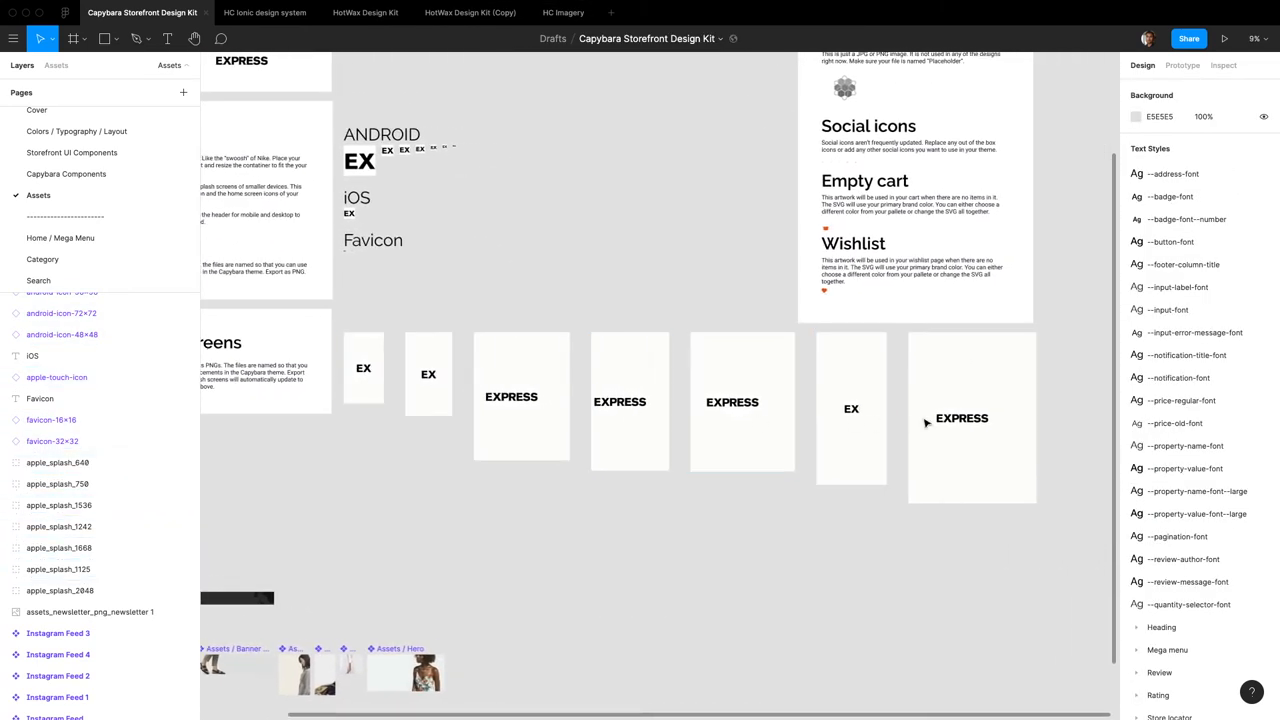
- Select the seven EXPRESS splash-screen frames so Export shows 7 layers
click(512, 396)
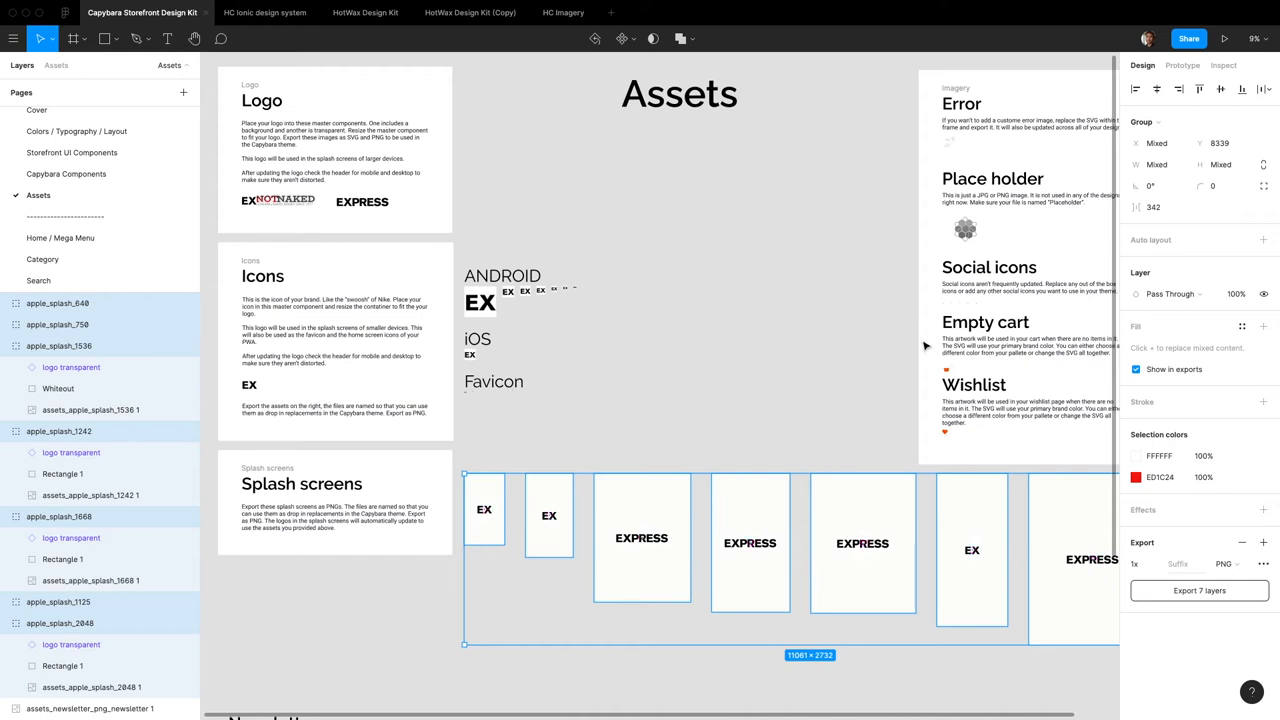
scroll(right, 3)
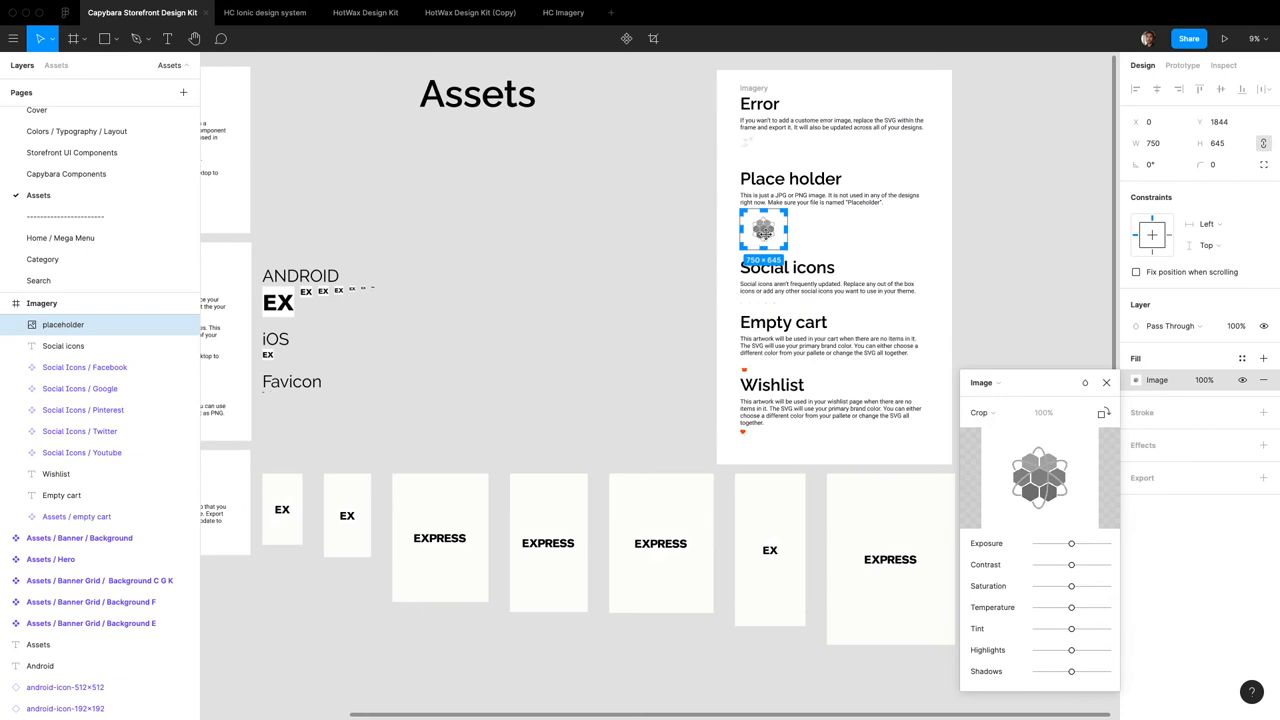
mouse_move(716, 244)
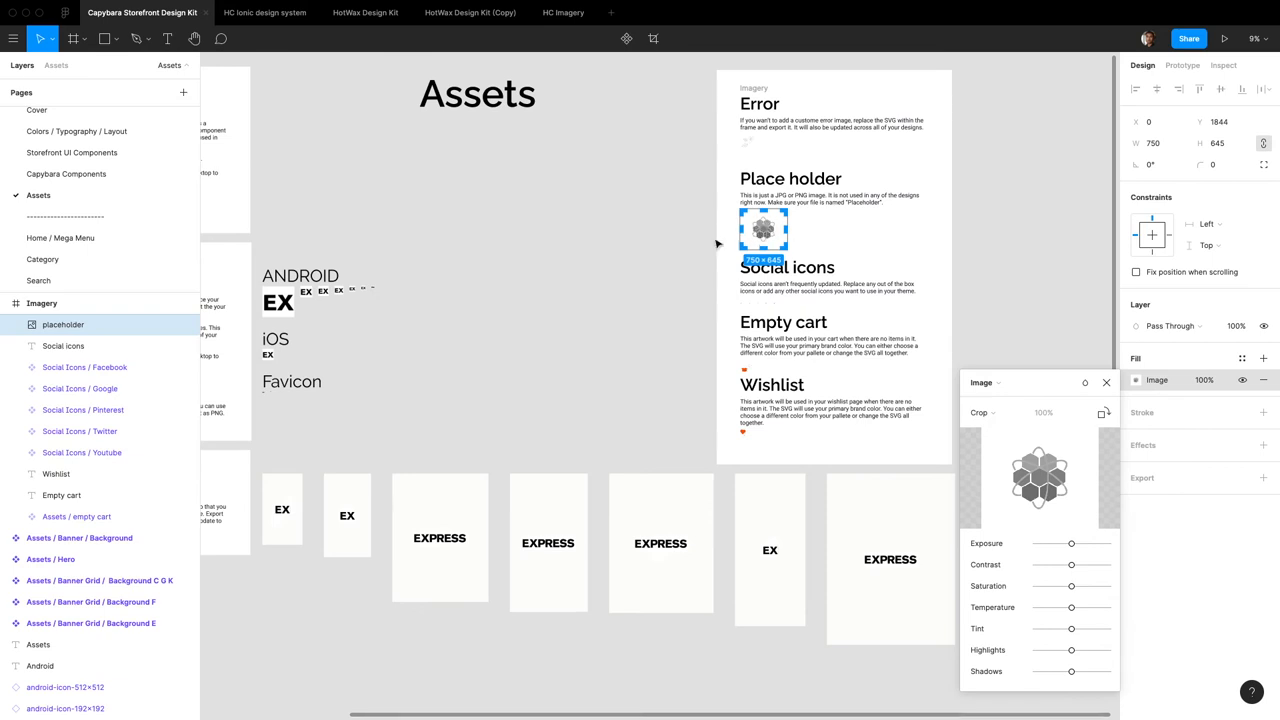
mouse_move(678, 300)
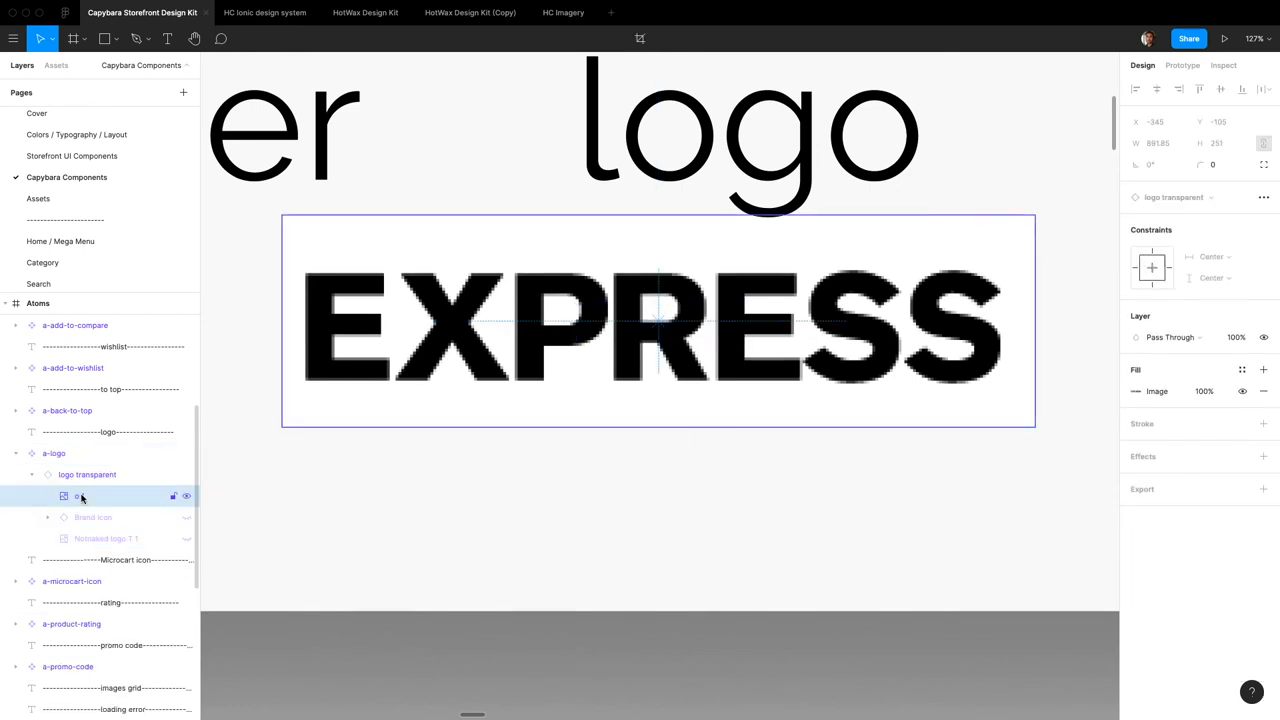
- Jump from the logo transparent instance's image to its main component
click(88, 474)
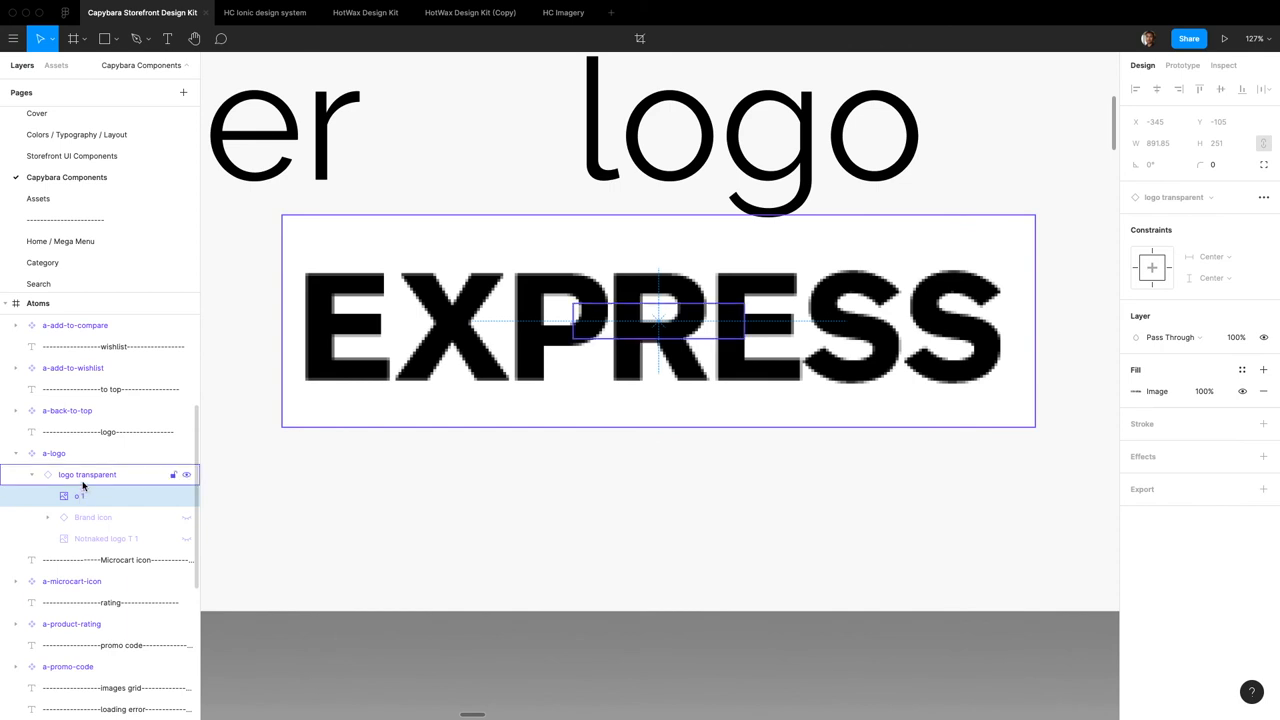
click(80, 496)
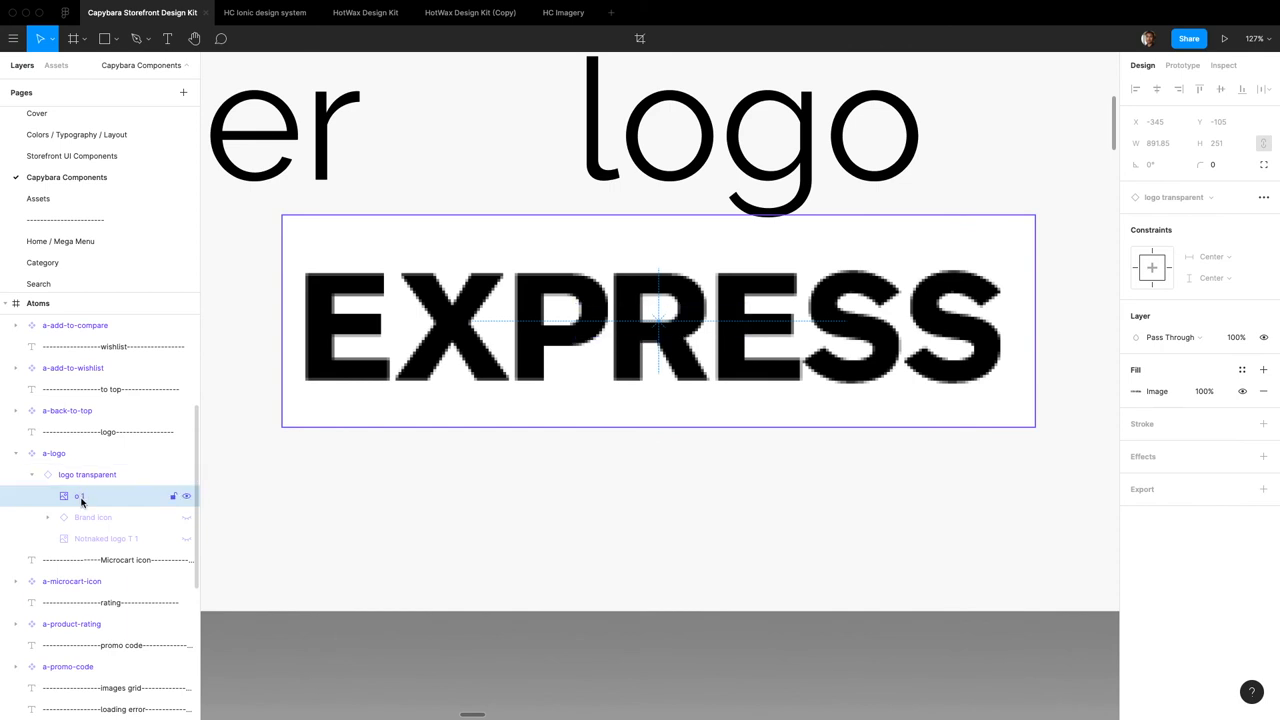
click(80, 496)
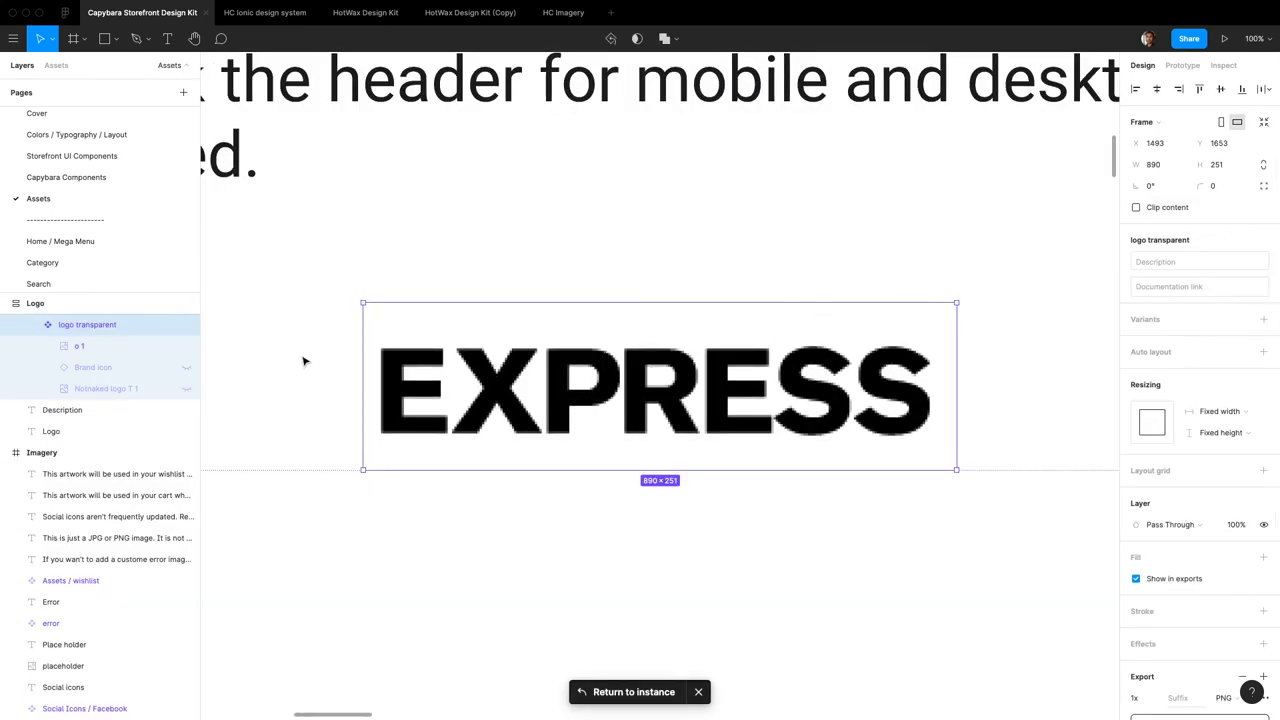
- Set the EXPRESS image's vertical constraint to Center in the main component
click(80, 344)
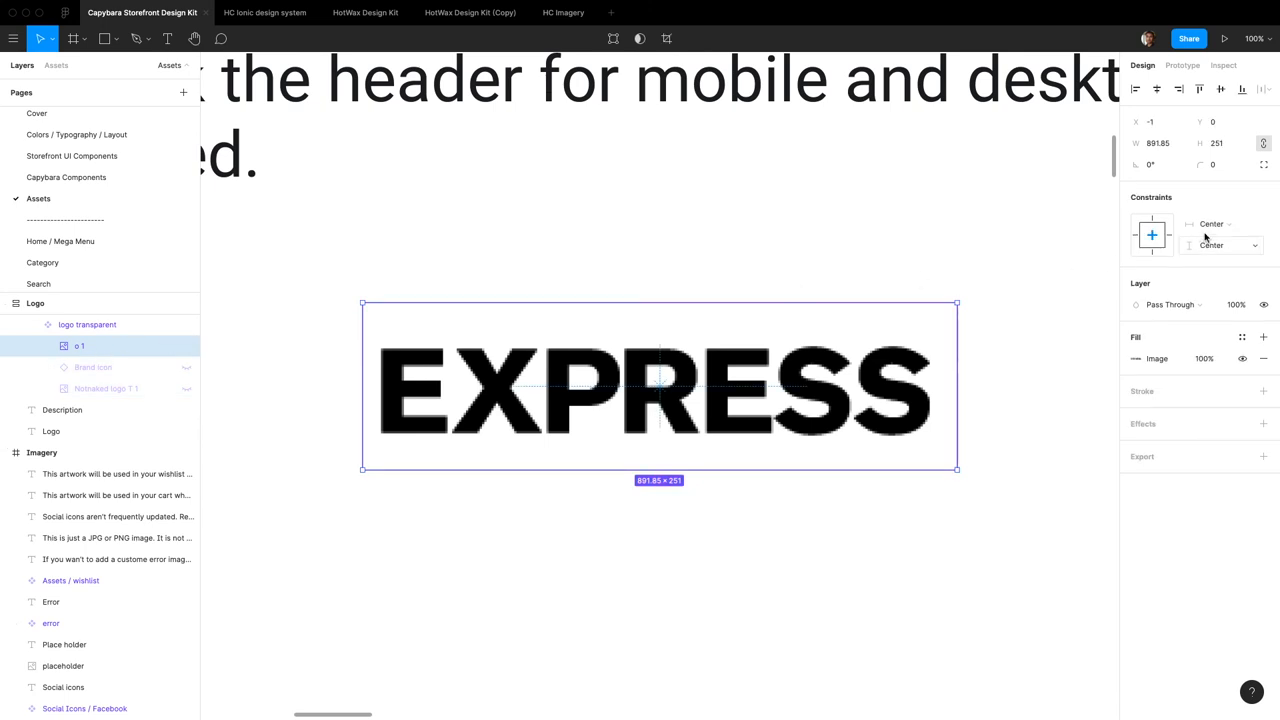
click(1220, 244)
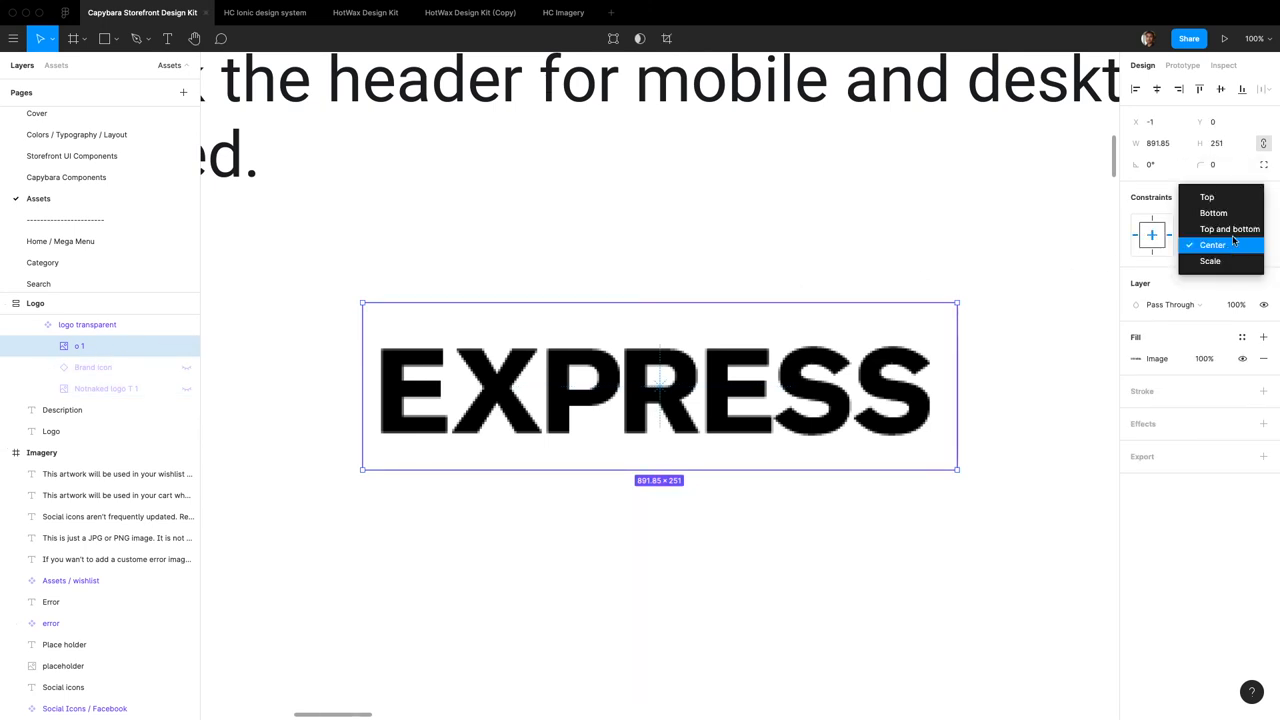
click(1228, 228)
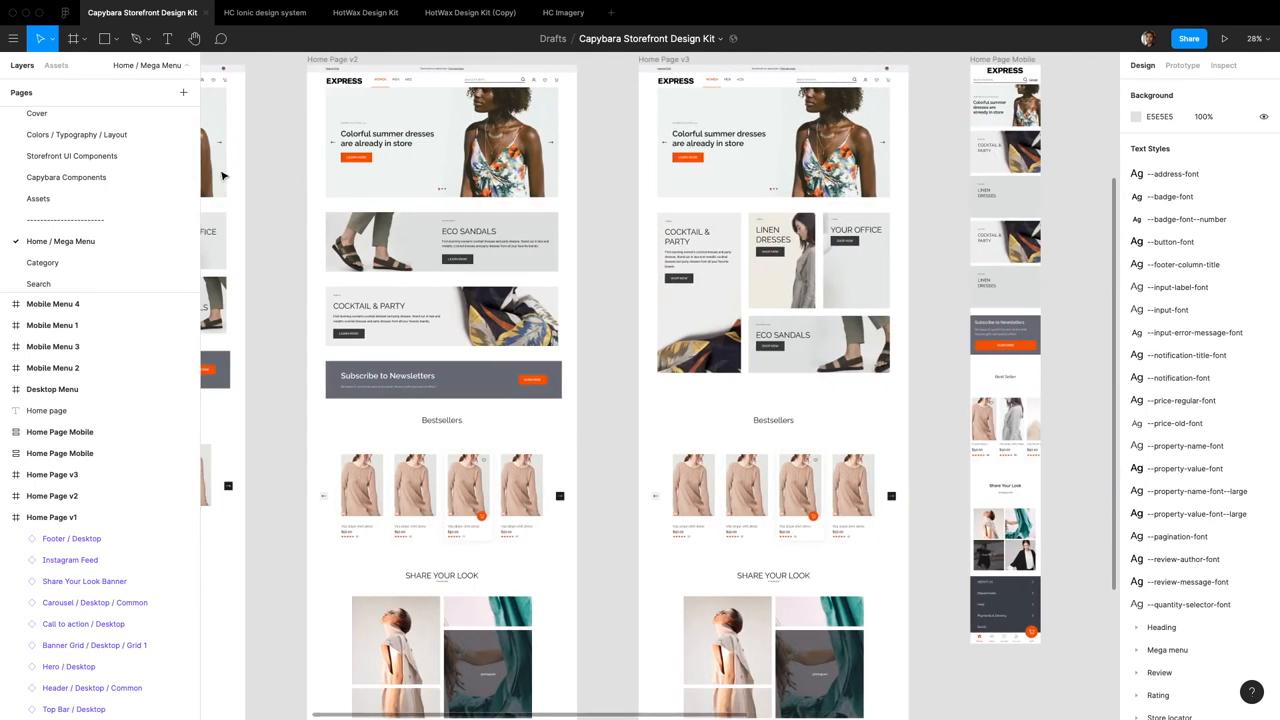
- Visit the Category, Cart and My Account pages to confirm the EXPRESS header logo
click(44, 262)
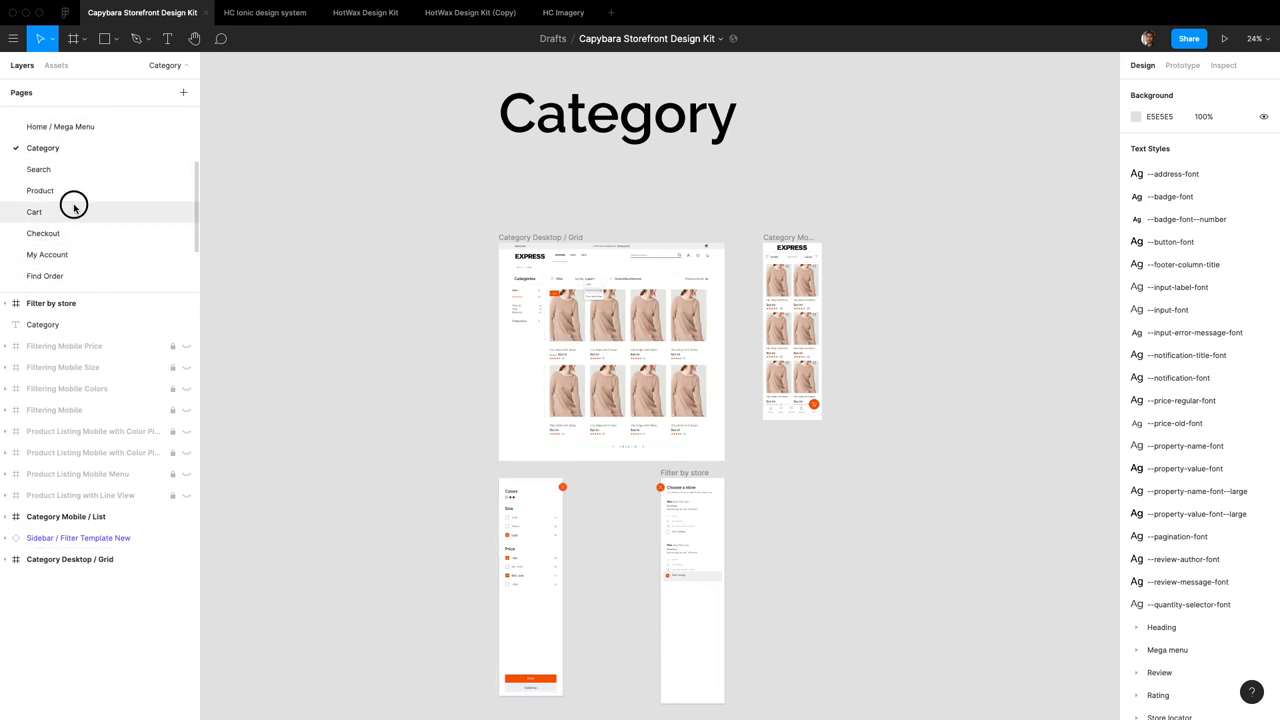
click(34, 212)
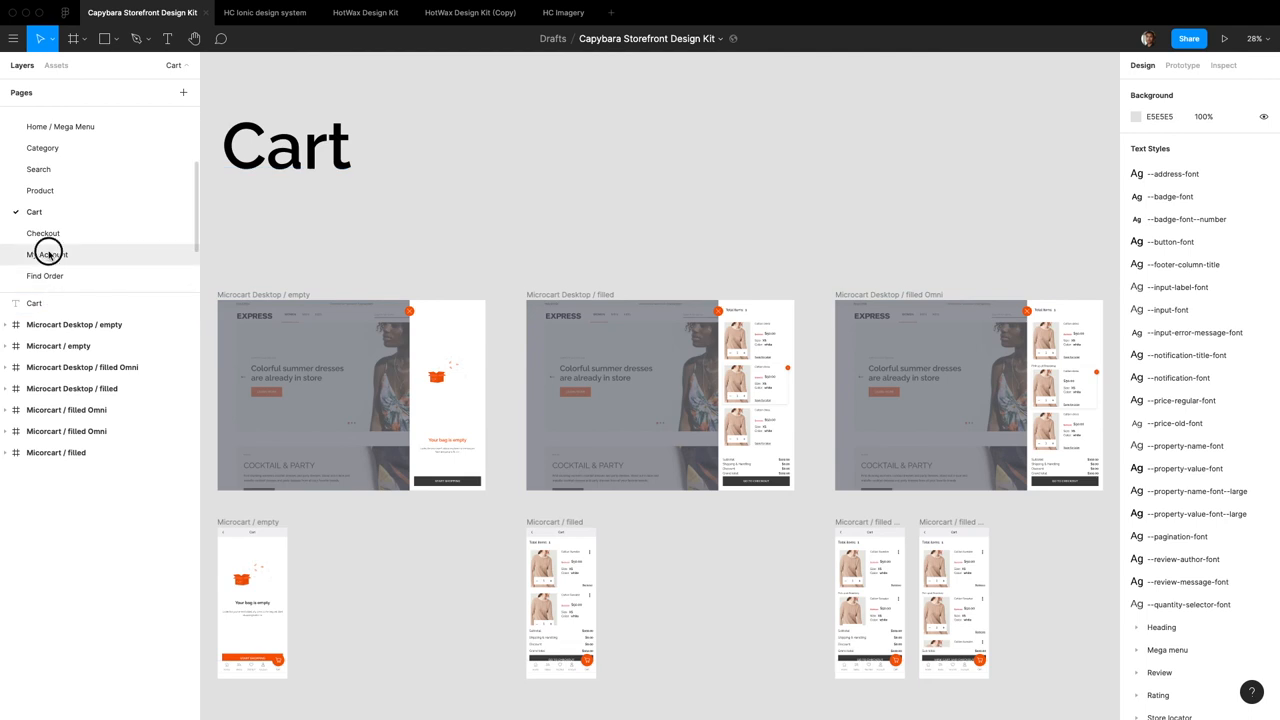
click(48, 254)
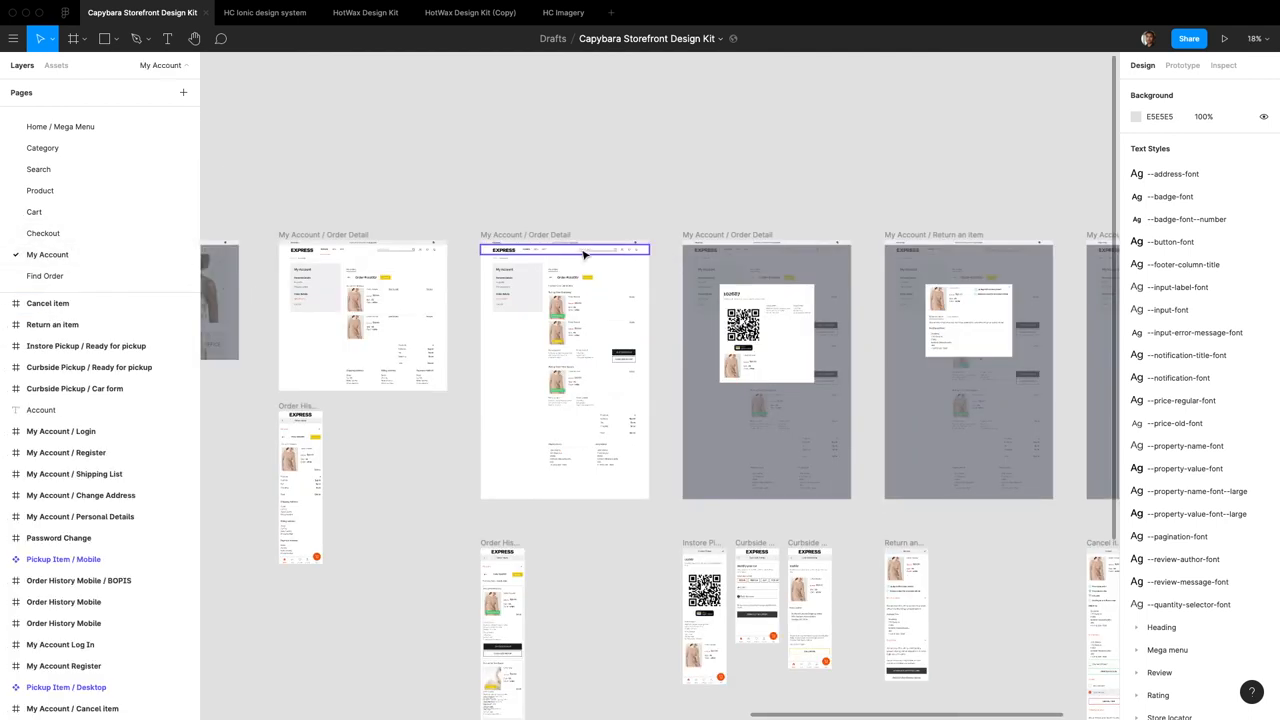